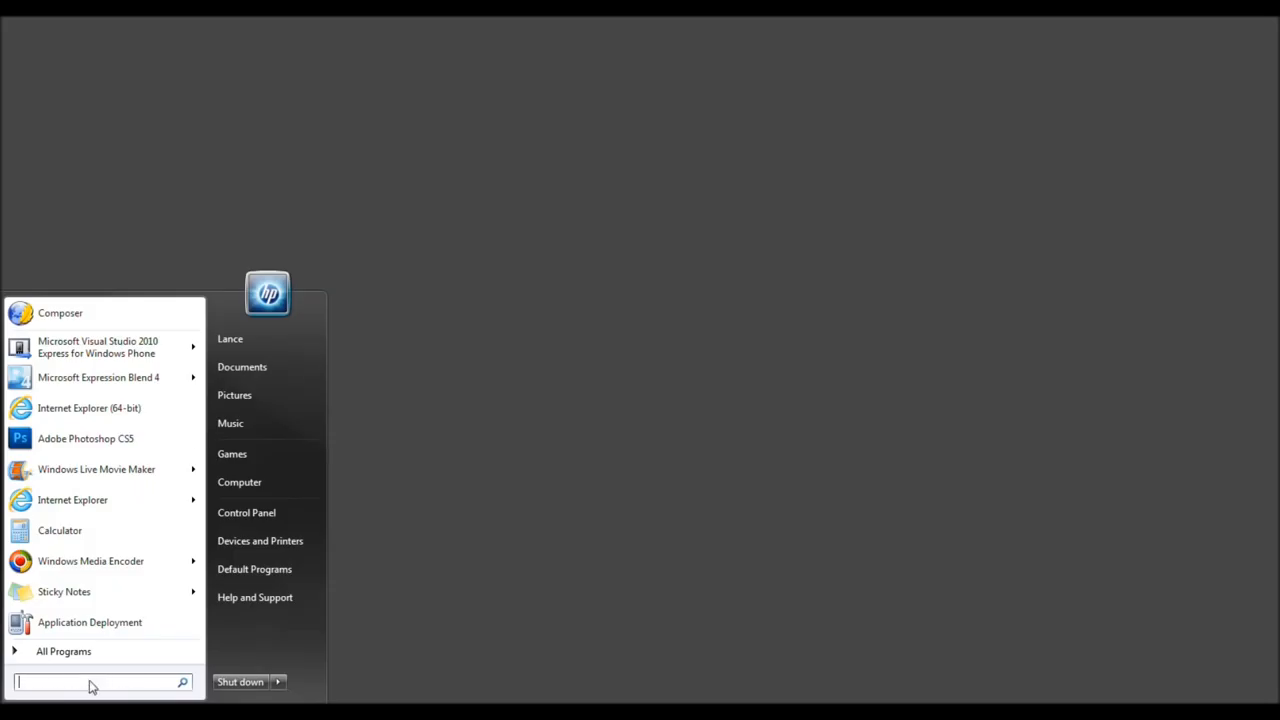
Step: Search the Start menu for 'regedit' so Registry Editor is the single result
{"action": "type", "text": "regedit"}
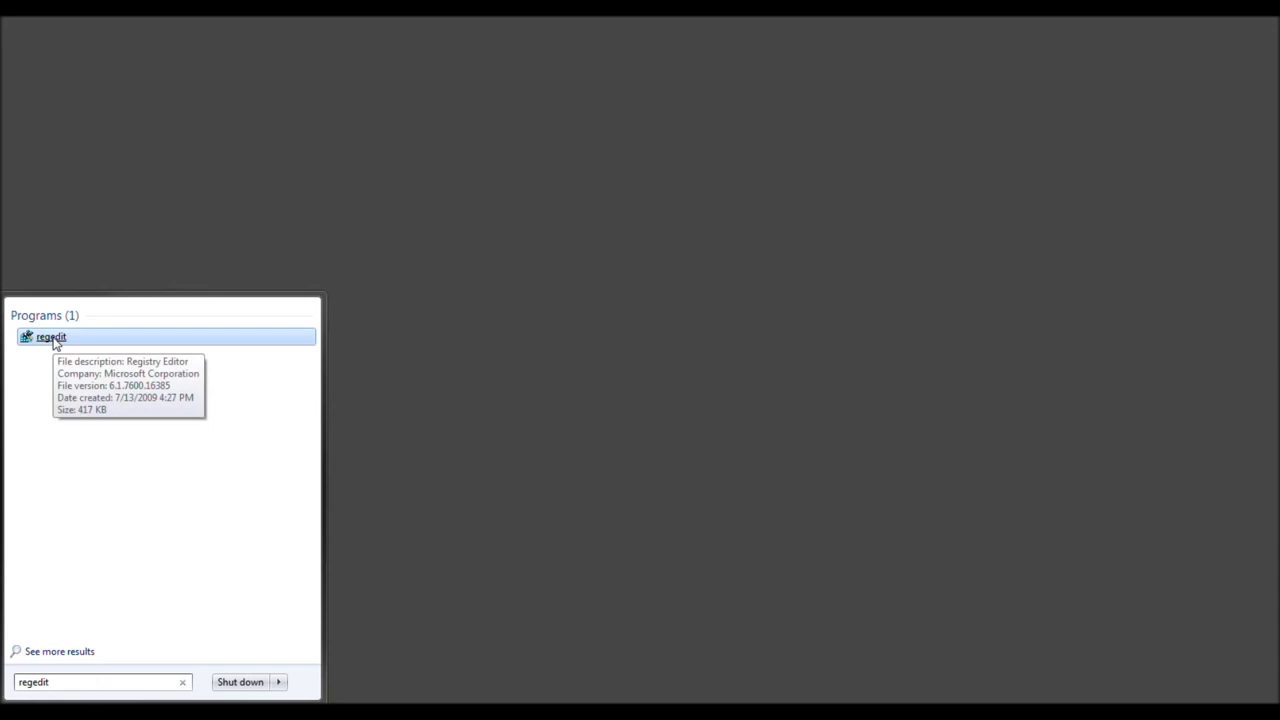
{"action": "right_click", "coordinate": [50, 336]}
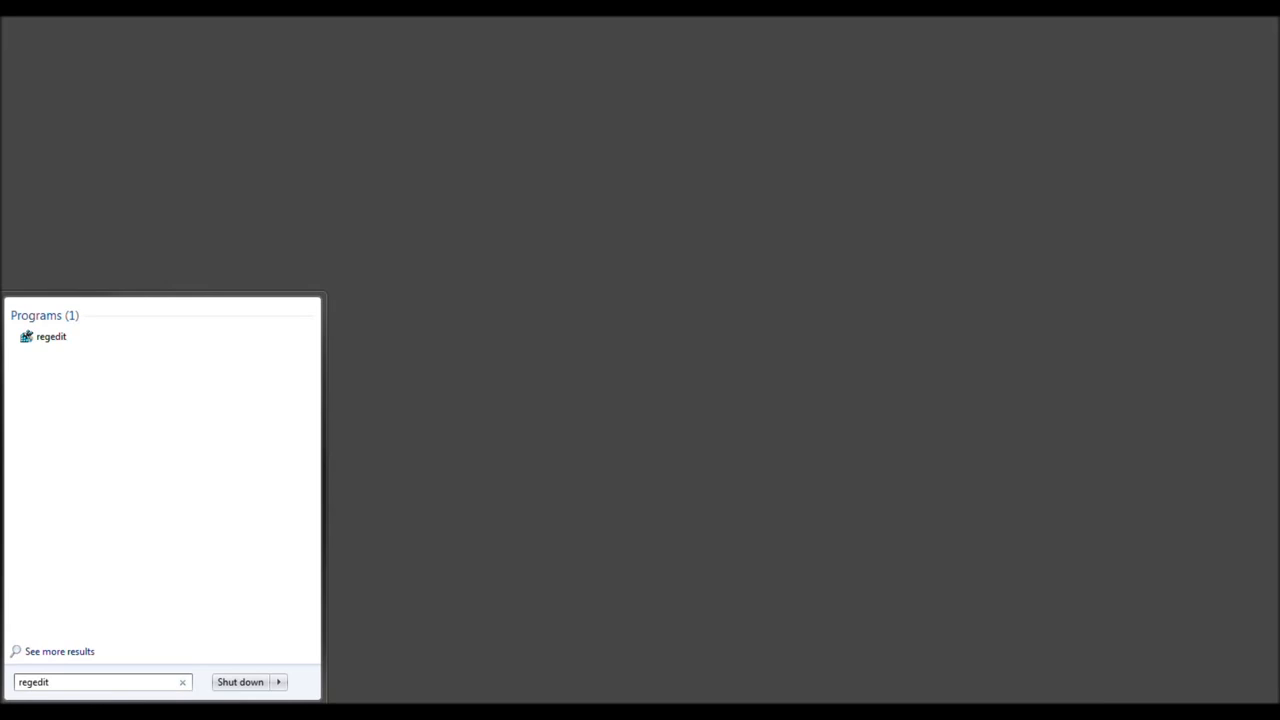
Step: Launch regedit and export the full registry (range All) to 'tmx backup.reg' on the Desktop
{"action": "left_click", "coordinate": [52, 336]}
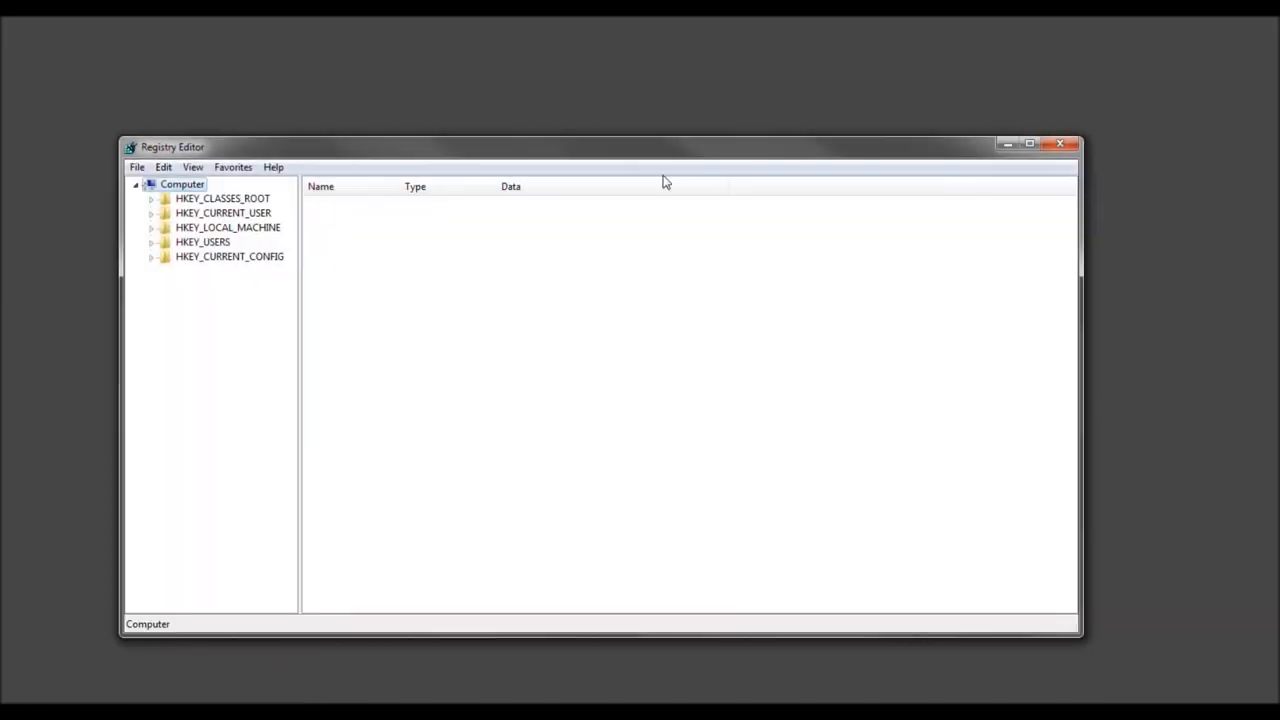
{"action": "mouse_move", "coordinate": [662, 164]}
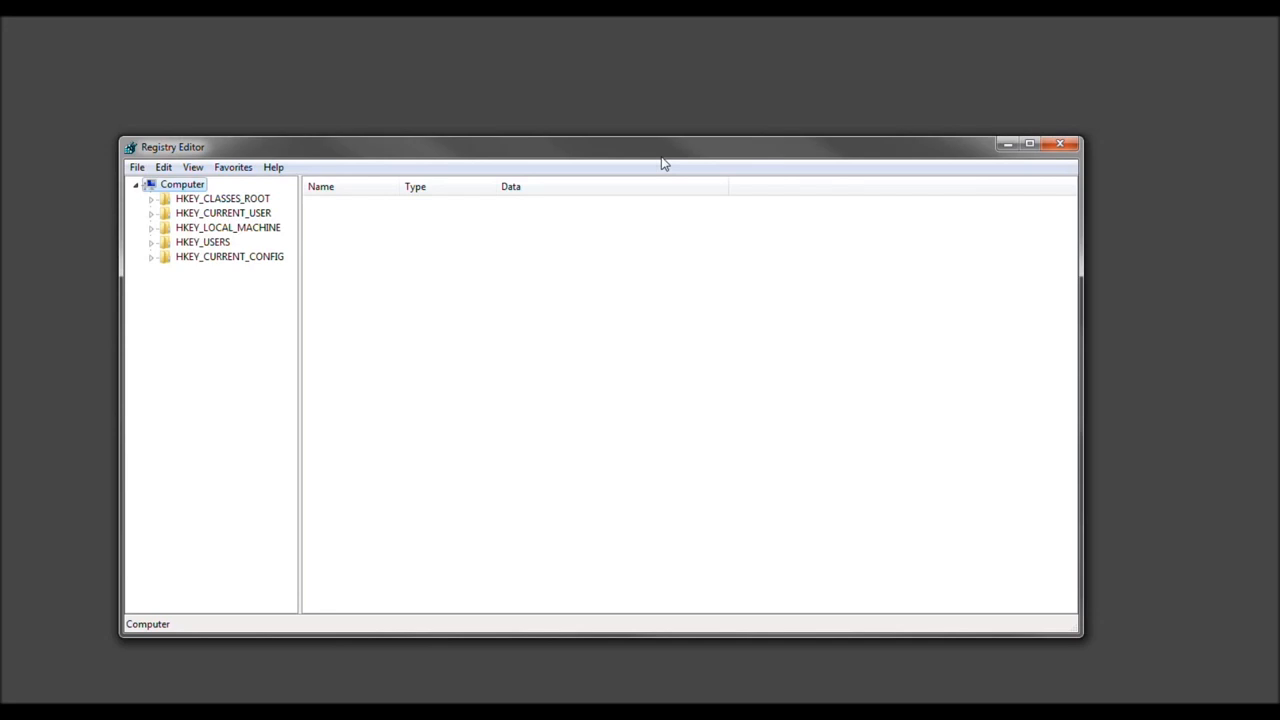
{"action": "mouse_move", "coordinate": [540, 280]}
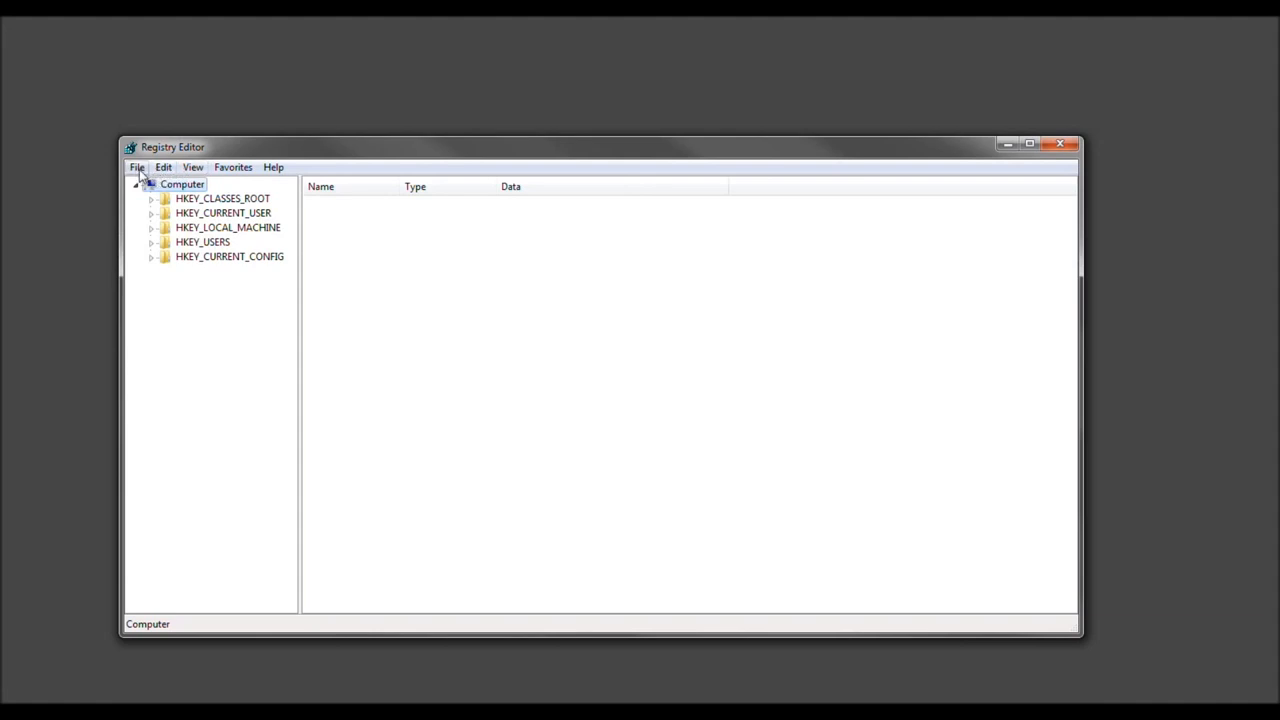
{"action": "left_click", "coordinate": [136, 168]}
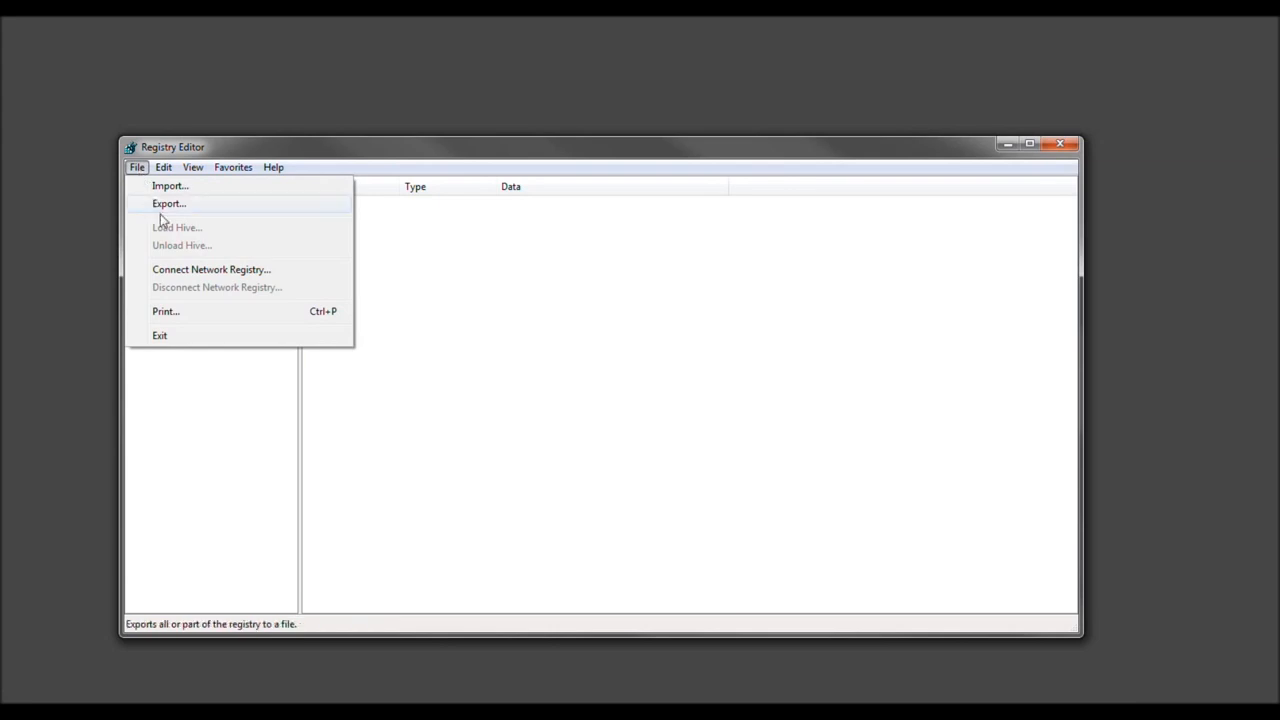
{"action": "mouse_move", "coordinate": [174, 212]}
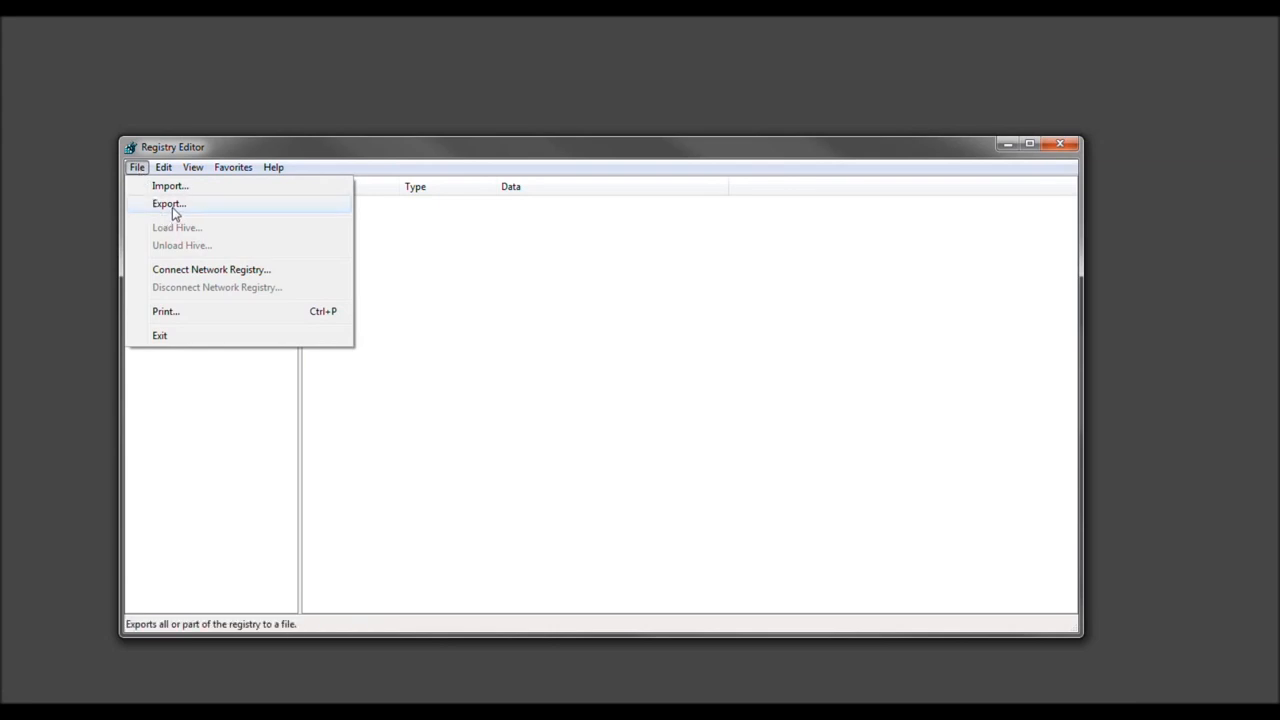
{"action": "left_click", "coordinate": [168, 204]}
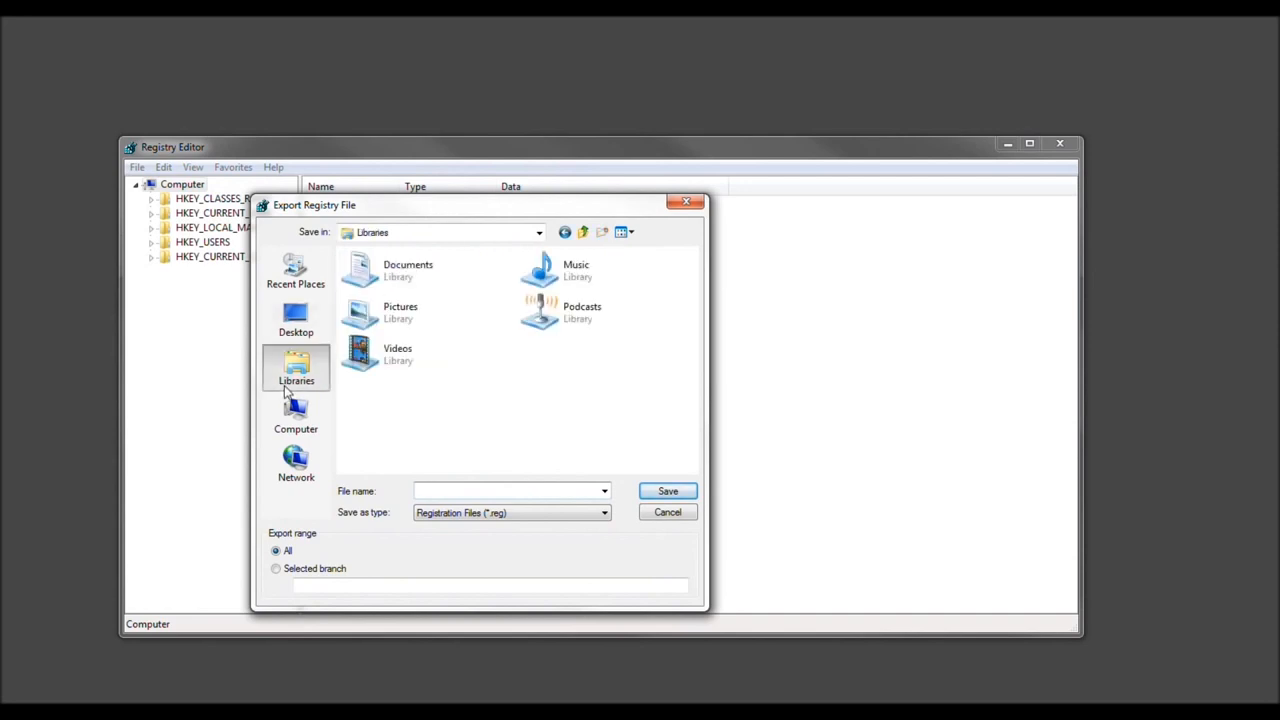
{"action": "left_click", "coordinate": [296, 318]}
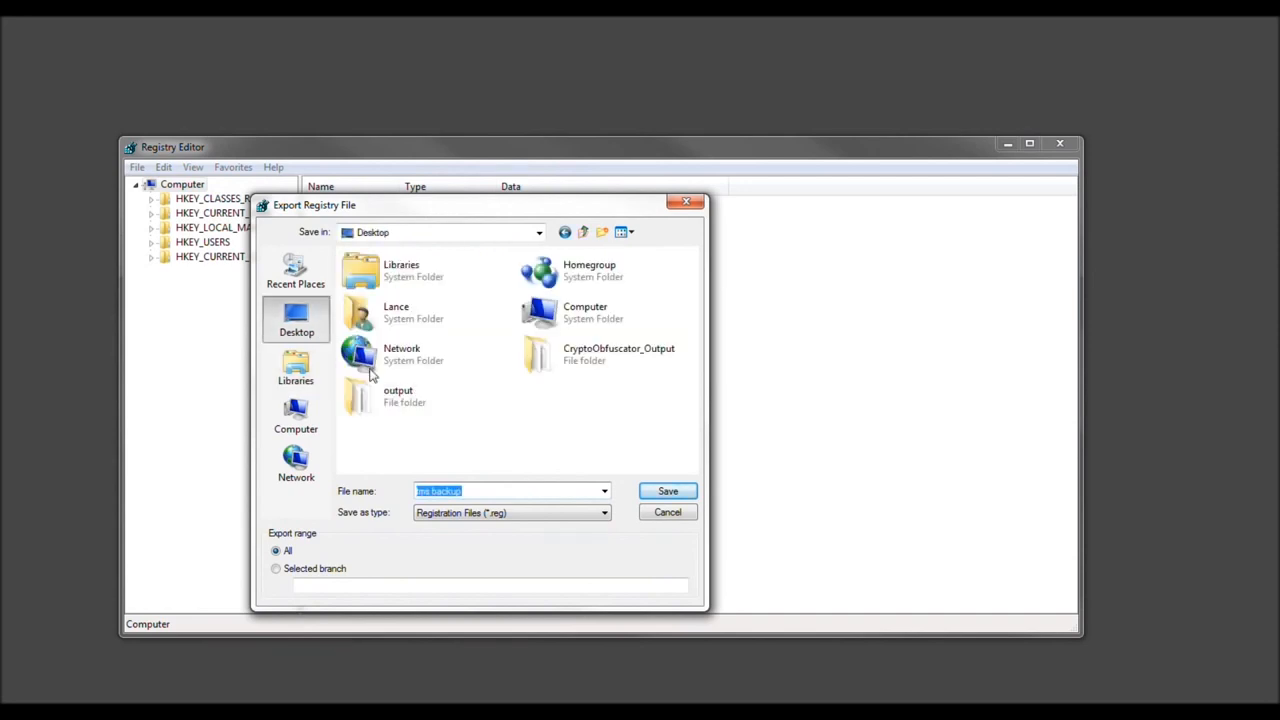
{"action": "left_click", "coordinate": [668, 490]}
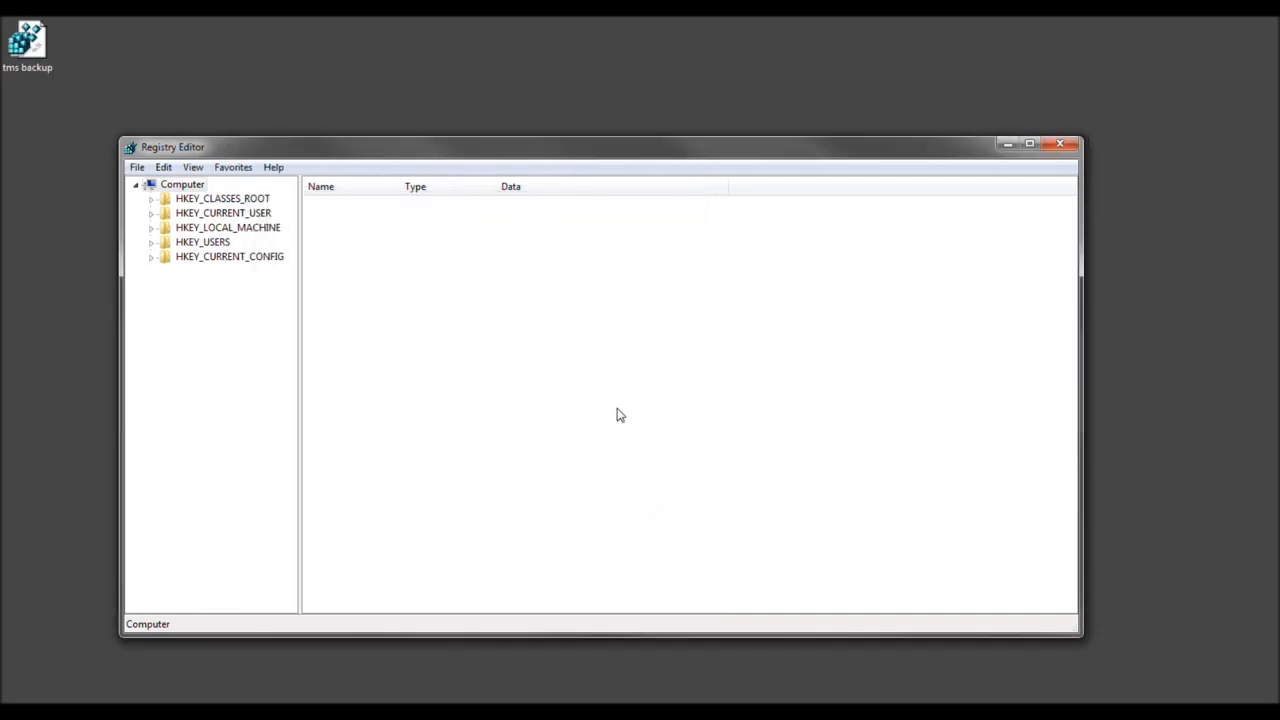
{"action": "mouse_move", "coordinate": [536, 168]}
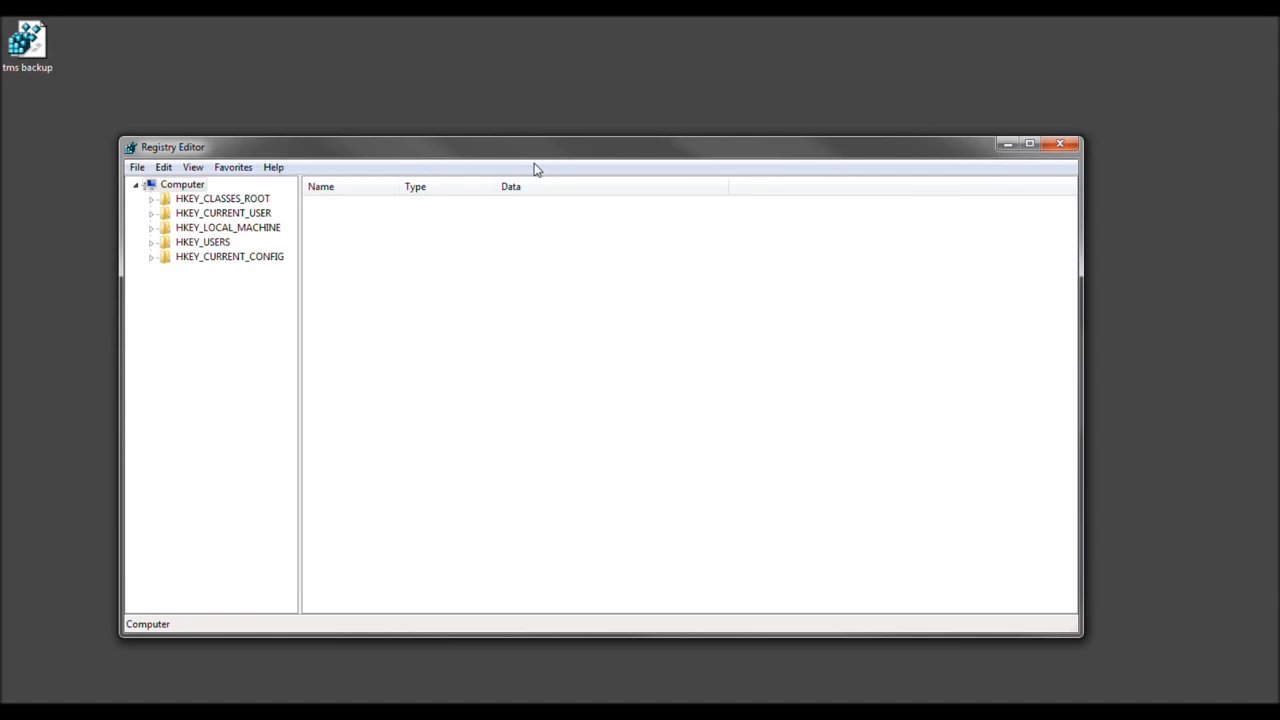
{"action": "mouse_move", "coordinate": [270, 204]}
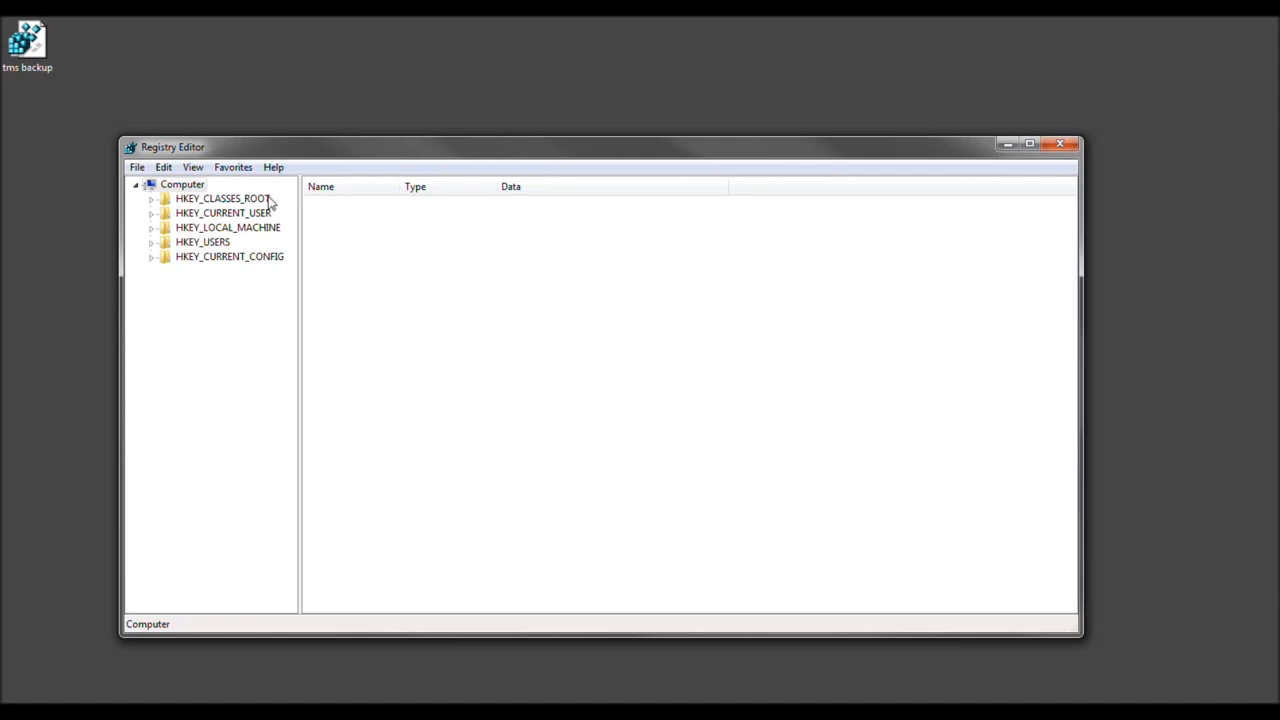
Step: Browse HKEY_CLASSES_ROOT to the .exe key and confirm its default data reads exefile
{"action": "left_click", "coordinate": [224, 198]}
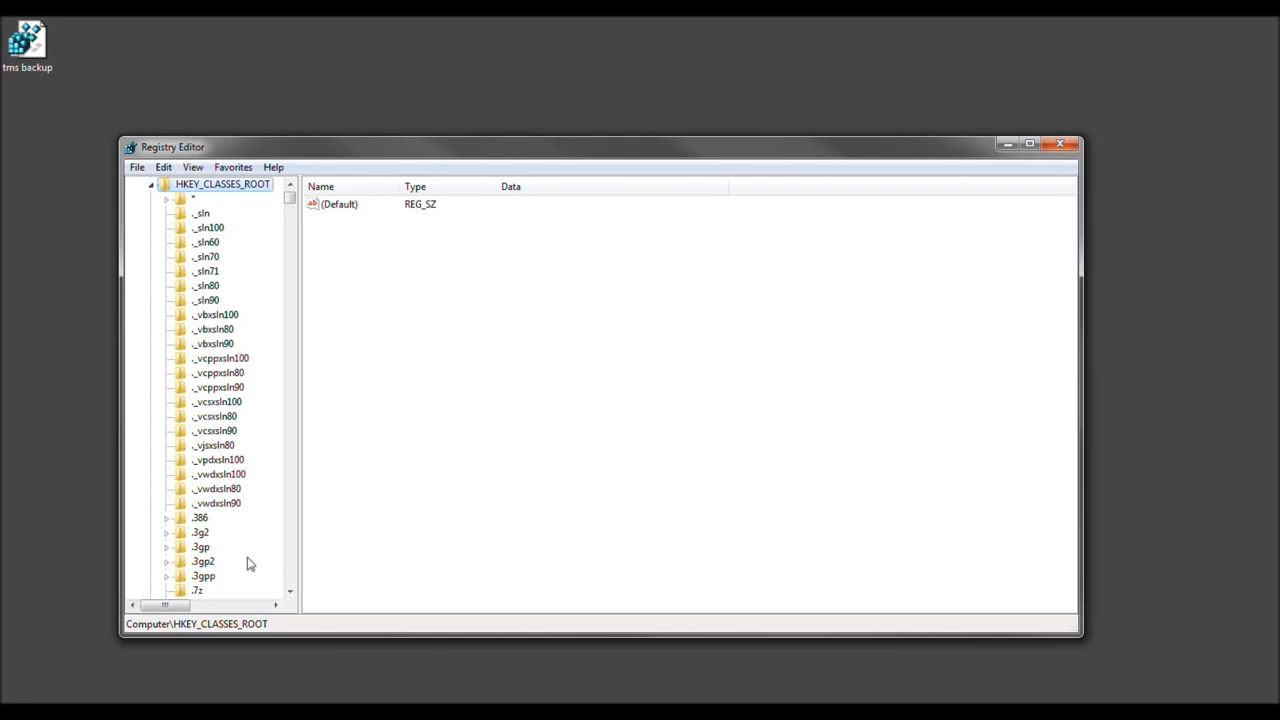
{"action": "mouse_move", "coordinate": [230, 364]}
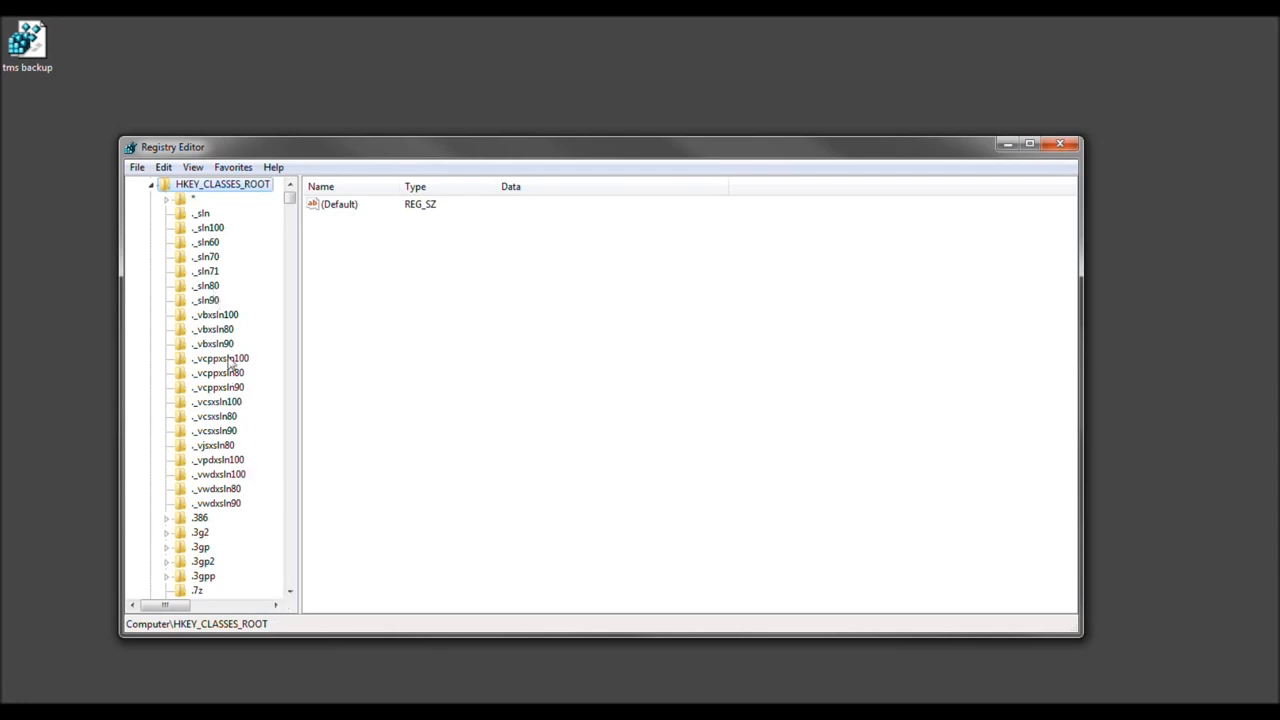
{"action": "left_click", "coordinate": [212, 328]}
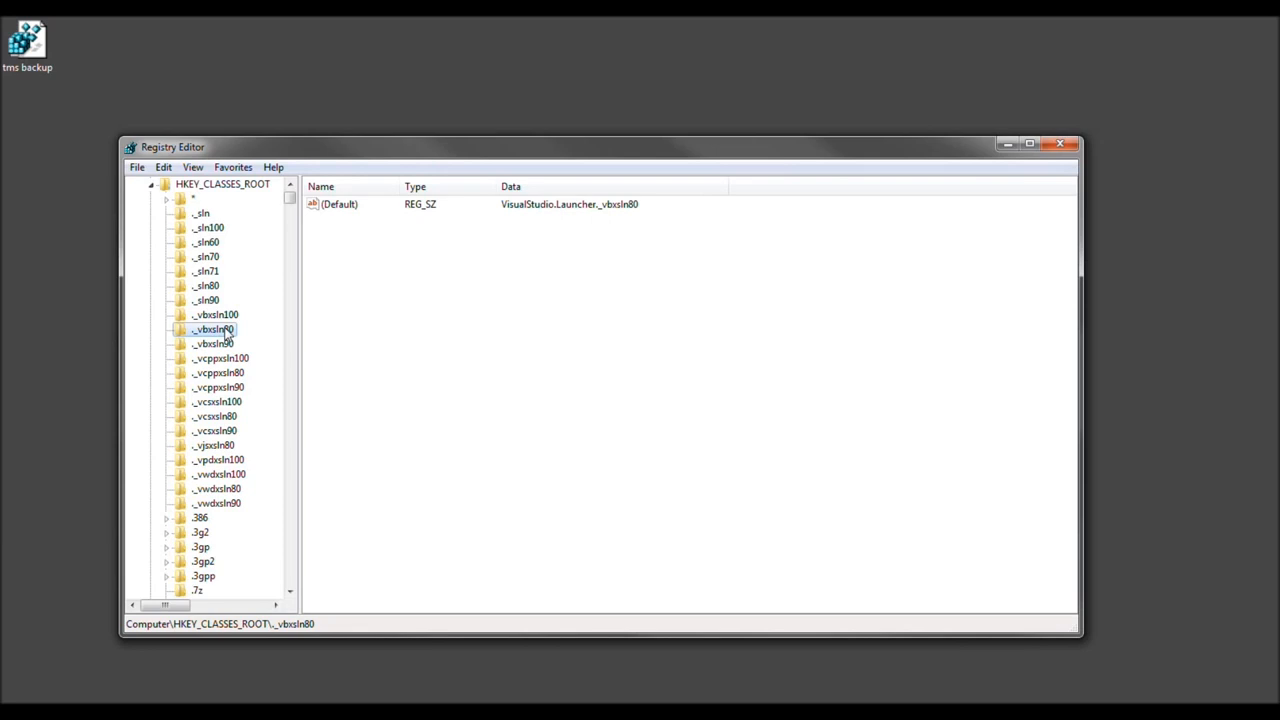
{"action": "left_click", "coordinate": [214, 444]}
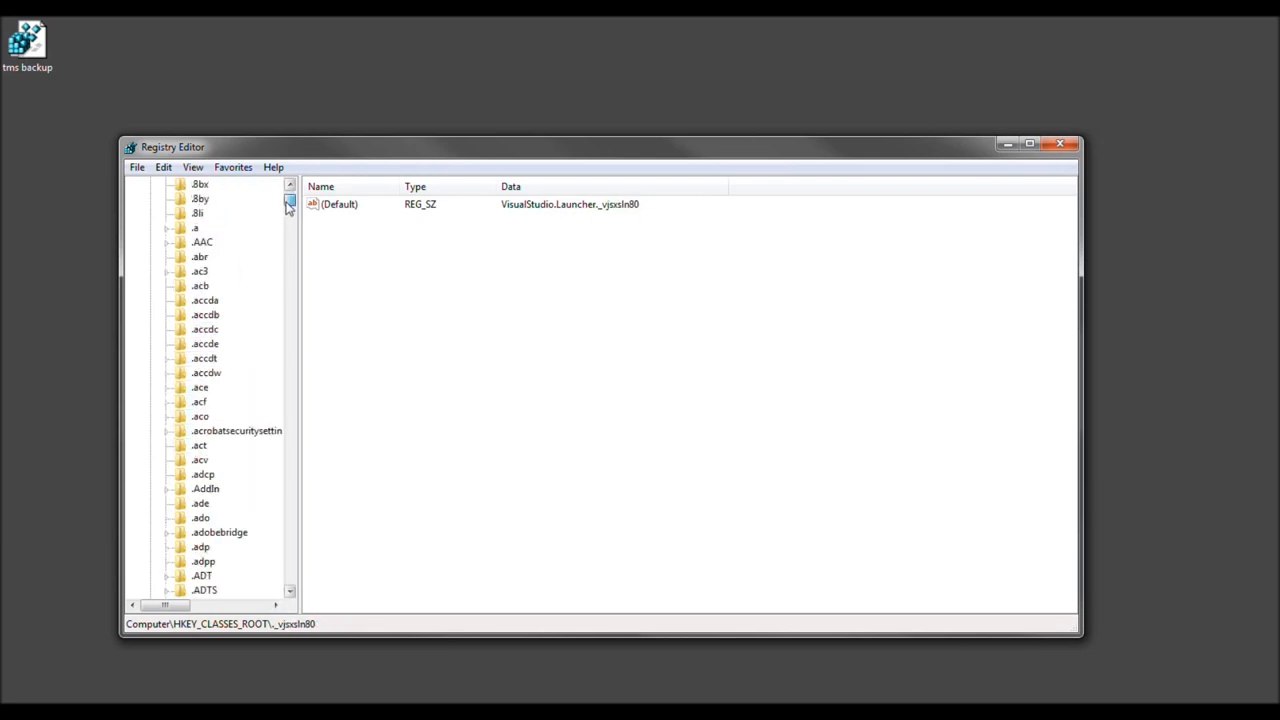
{"action": "scroll", "scroll_direction": "down", "scroll_amount": 3}
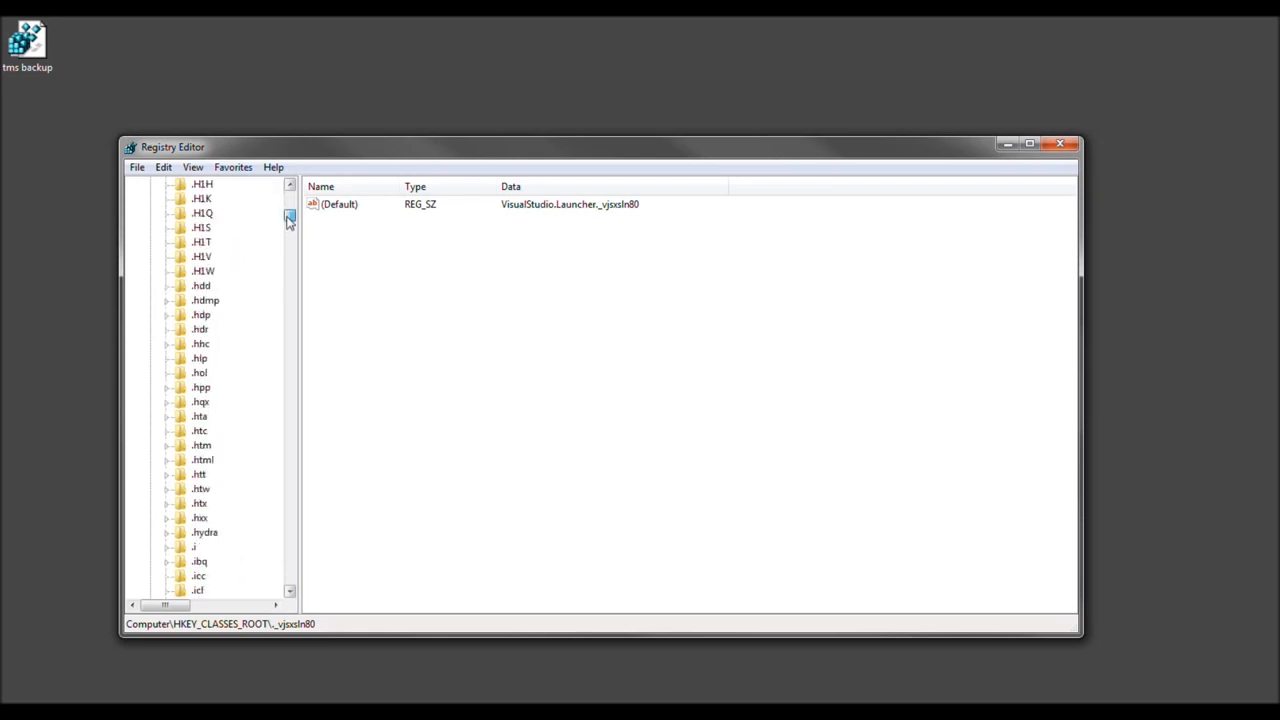
{"action": "scroll", "scroll_direction": "down", "scroll_amount": 3}
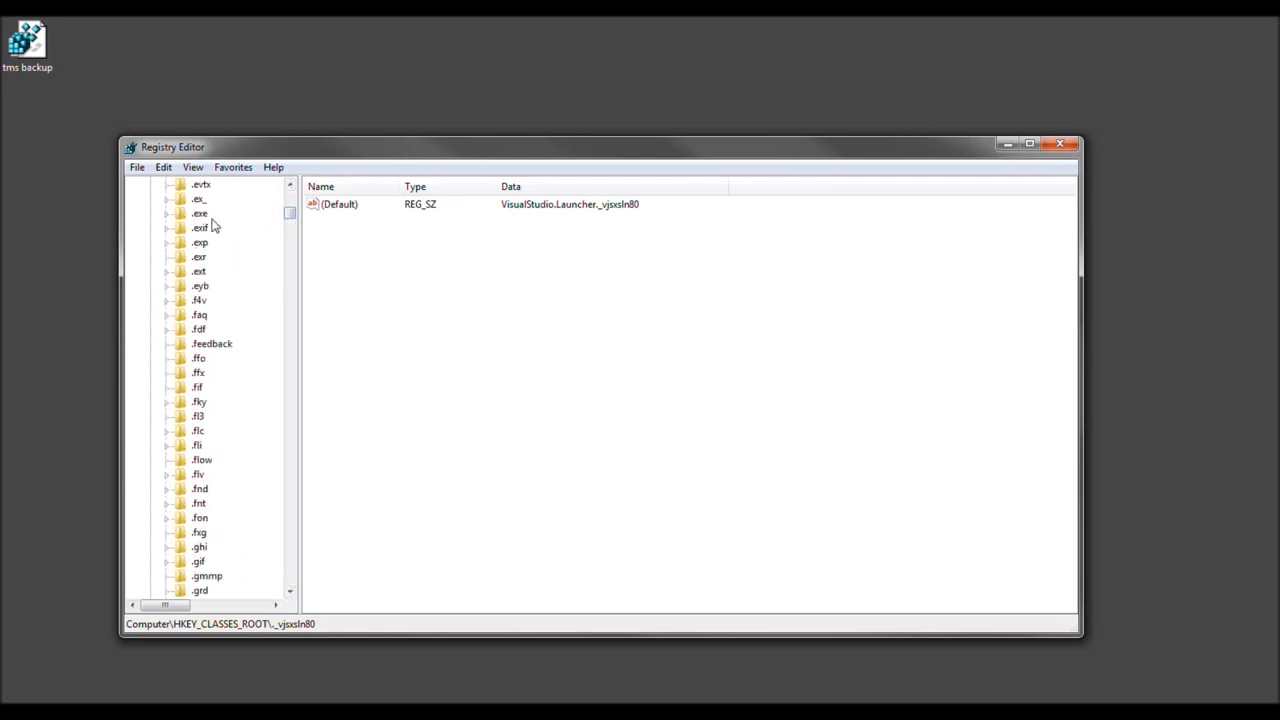
{"action": "left_click", "coordinate": [200, 212]}
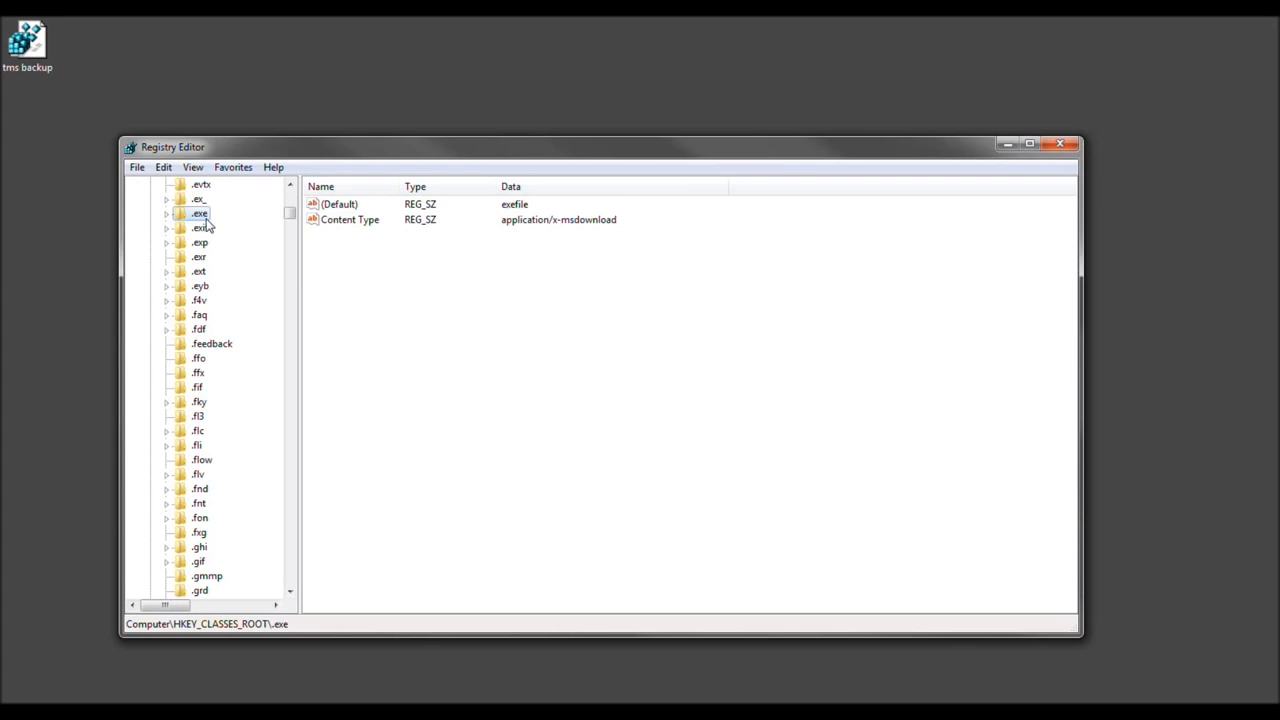
{"action": "mouse_move", "coordinate": [512, 228]}
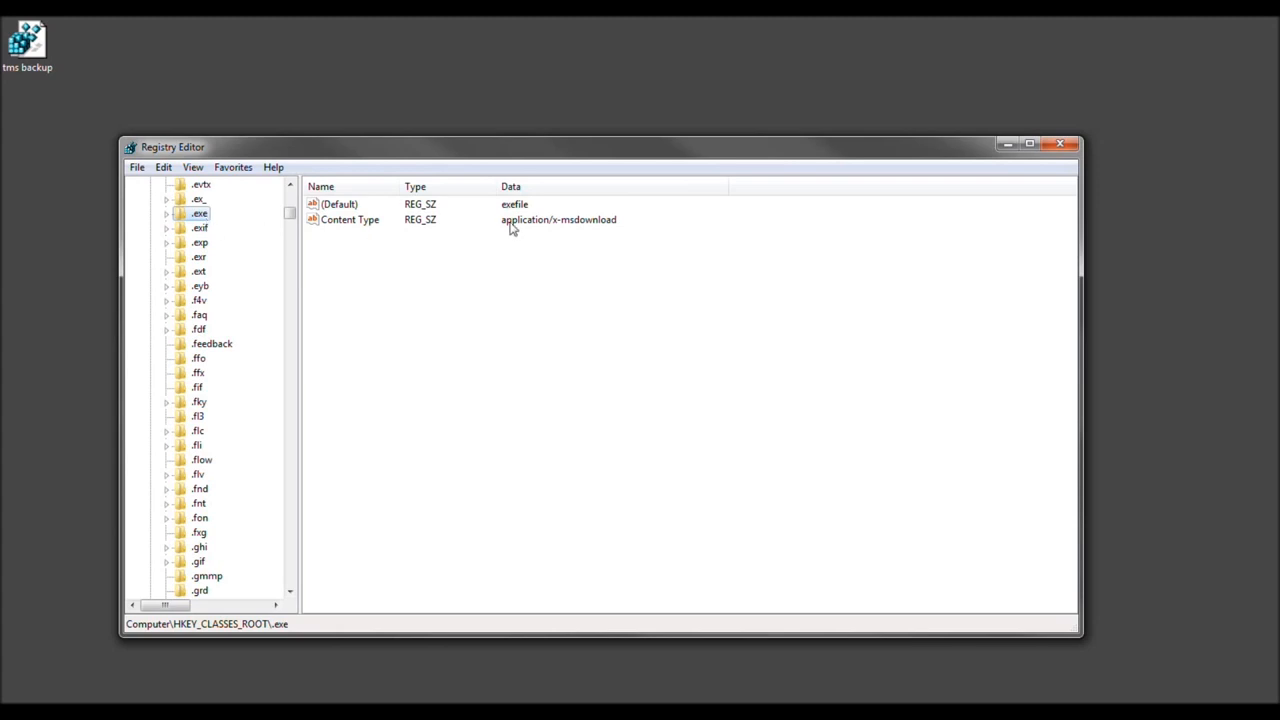
{"action": "mouse_move", "coordinate": [576, 230]}
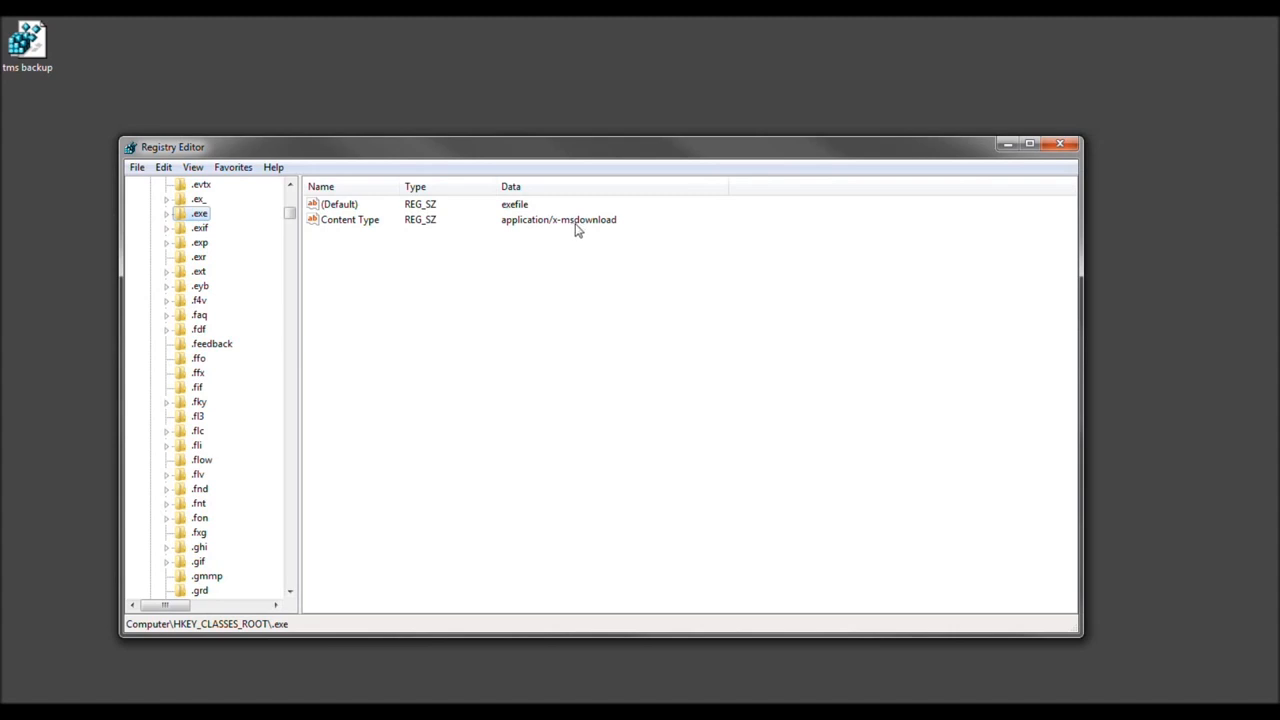
{"action": "mouse_move", "coordinate": [512, 210]}
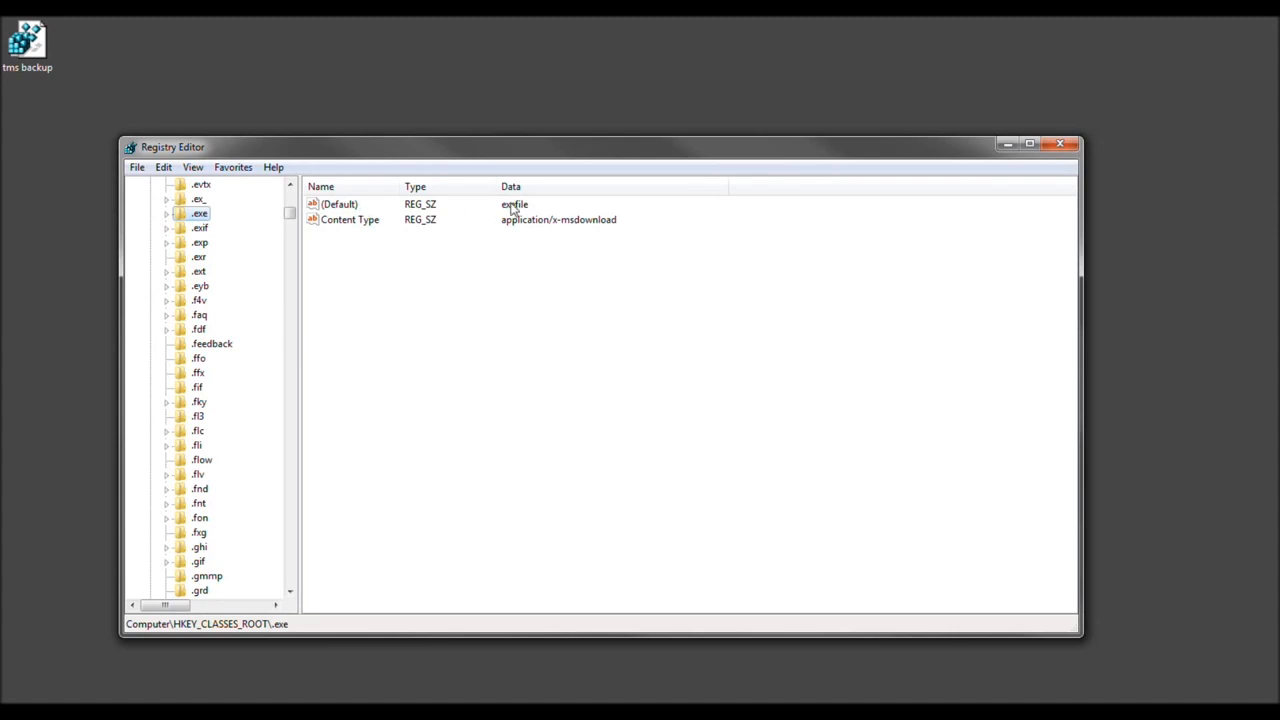
{"action": "mouse_move", "coordinate": [528, 212]}
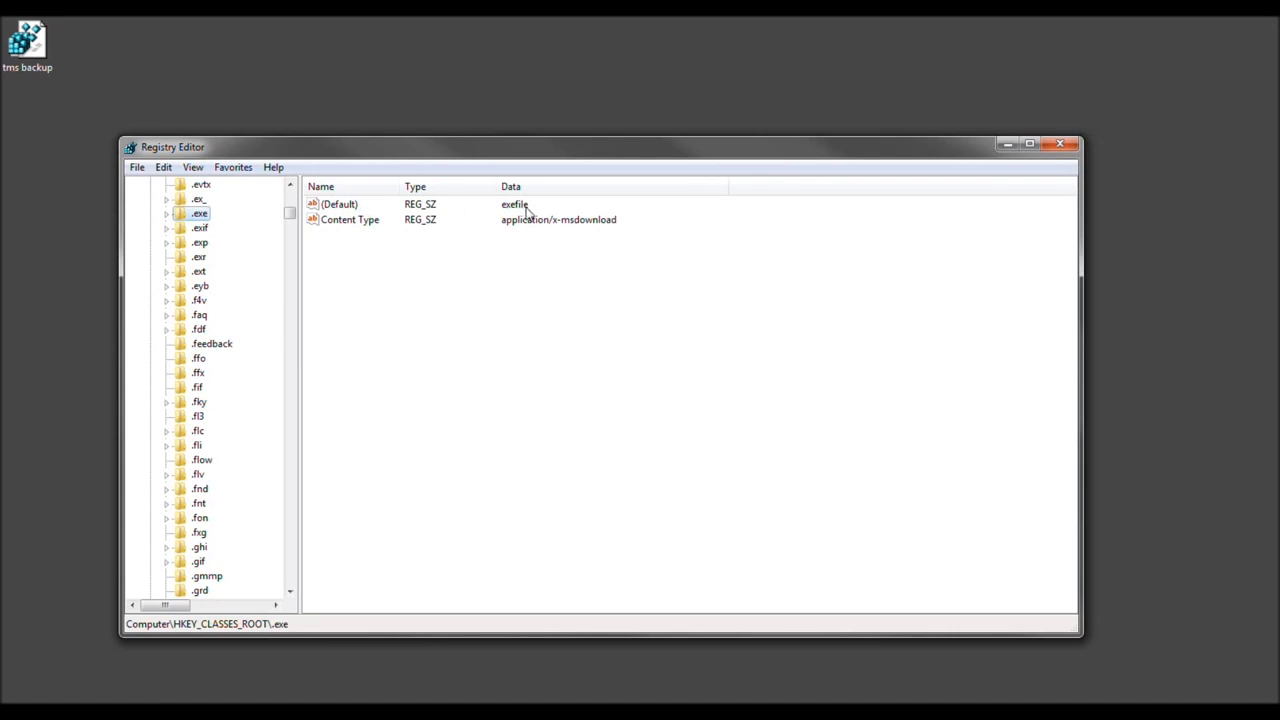
{"action": "mouse_move", "coordinate": [530, 212]}
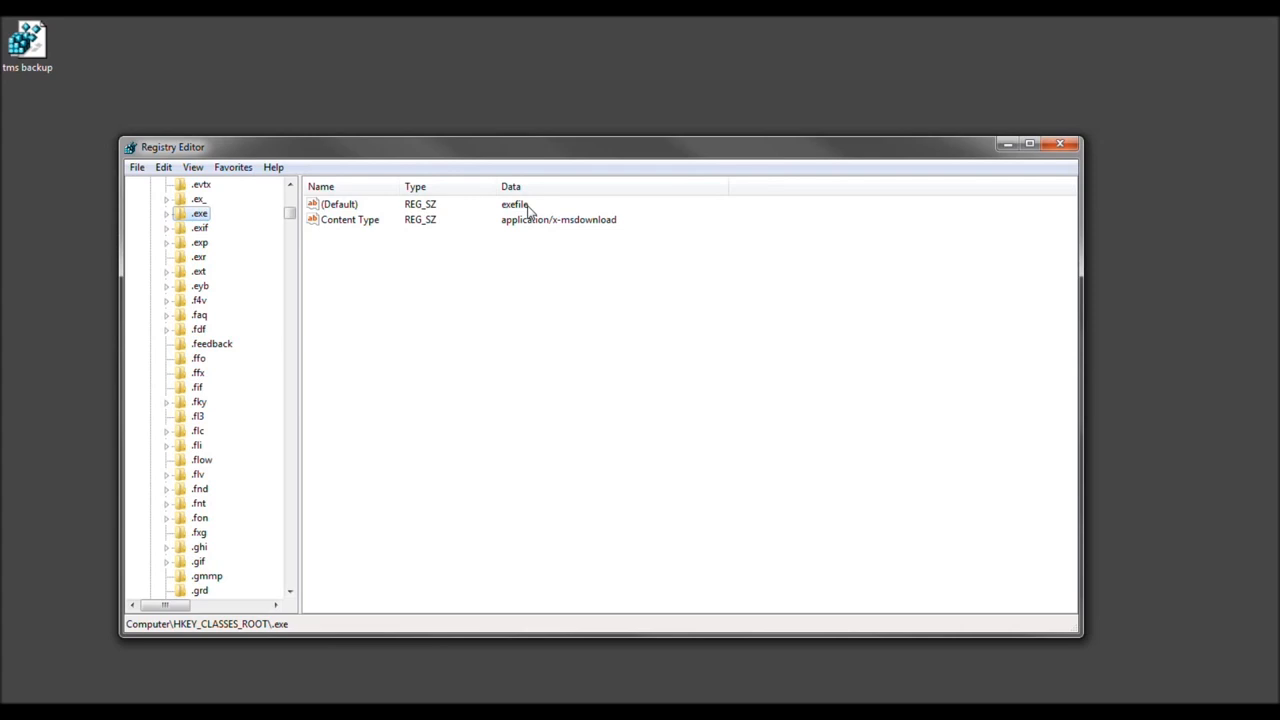
Step: Leave the .exe key and move down the HKEY_CLASSES_ROOT tree until the exefile key is in view
{"action": "left_click", "coordinate": [168, 212]}
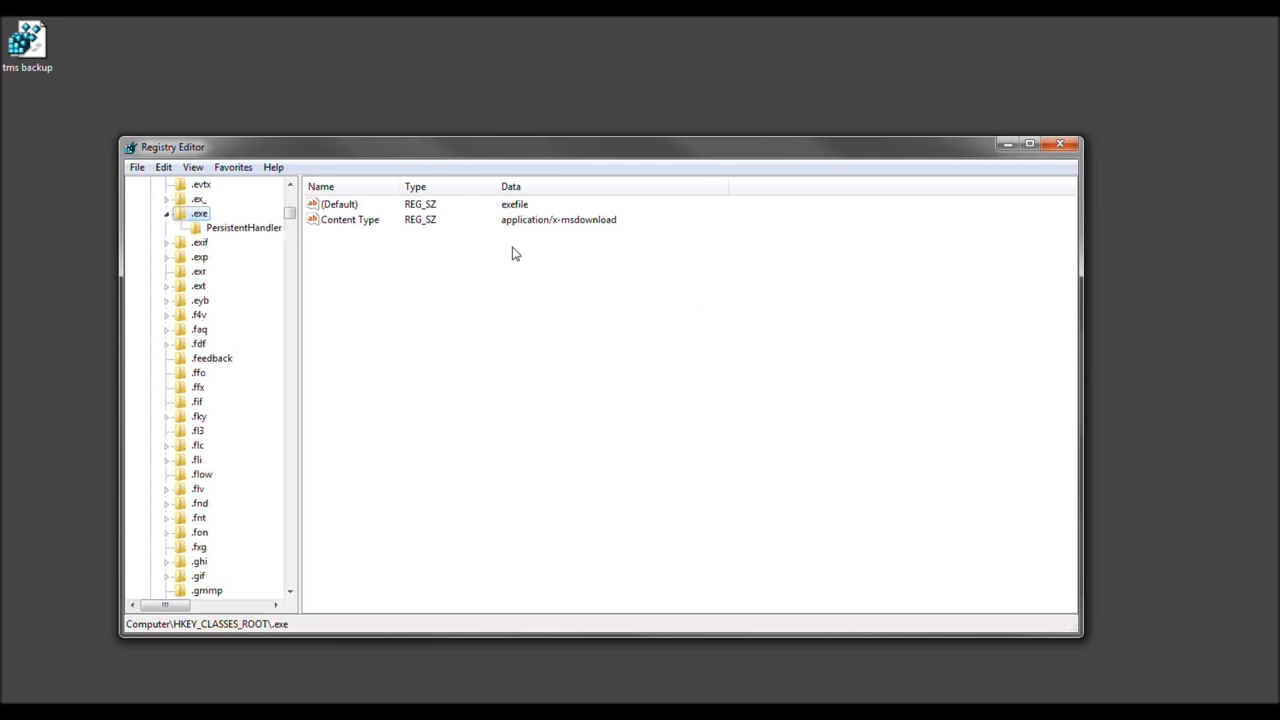
{"action": "left_click", "coordinate": [168, 212]}
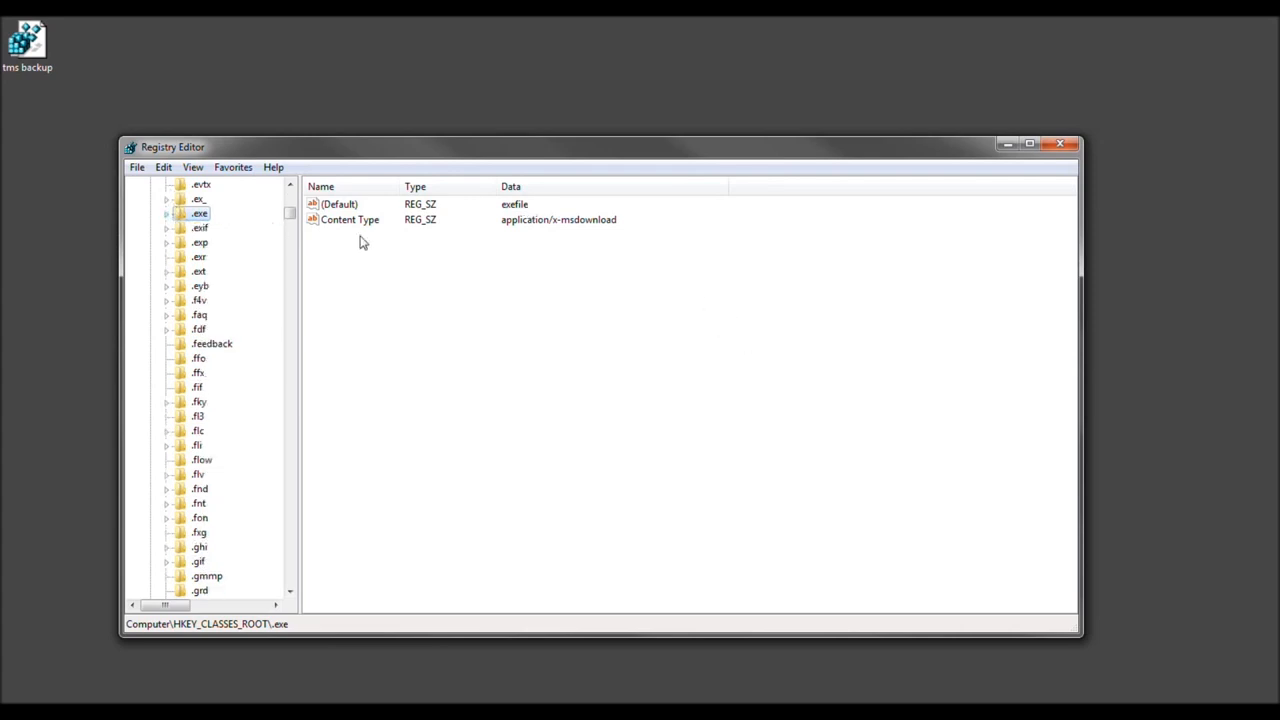
{"action": "left_click", "coordinate": [338, 204]}
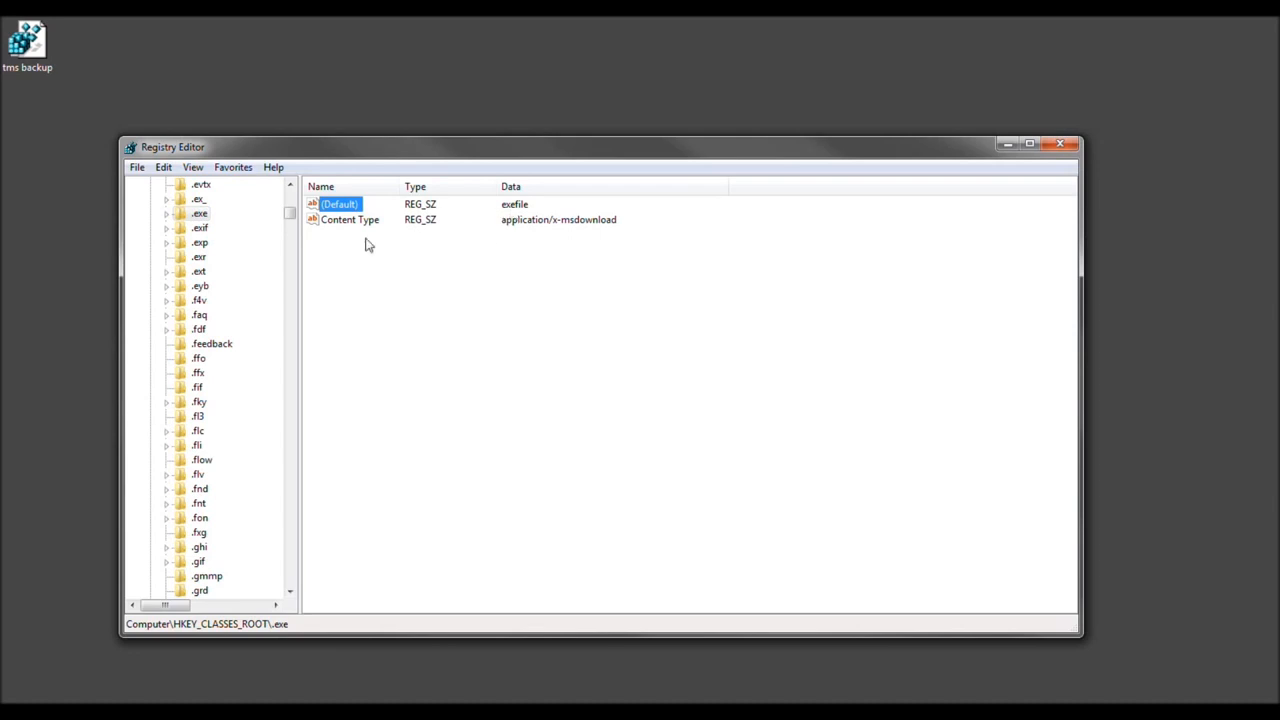
{"action": "mouse_move", "coordinate": [200, 244]}
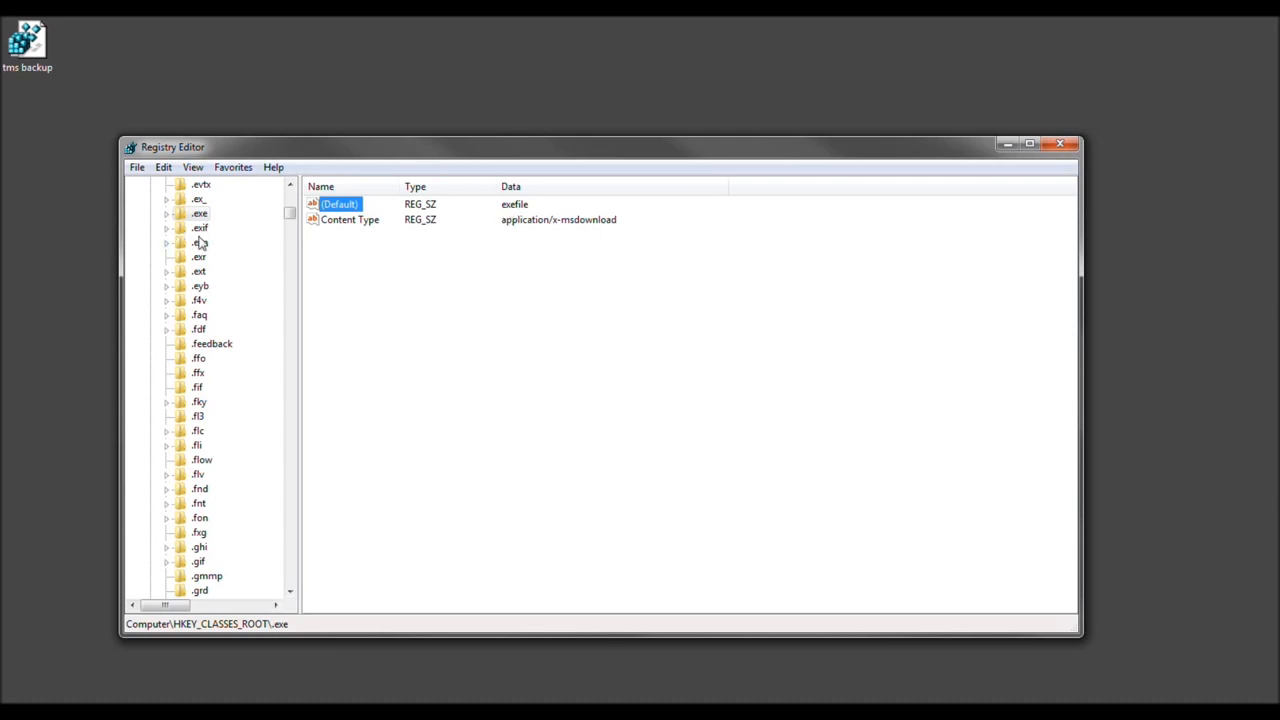
{"action": "left_click", "coordinate": [200, 242]}
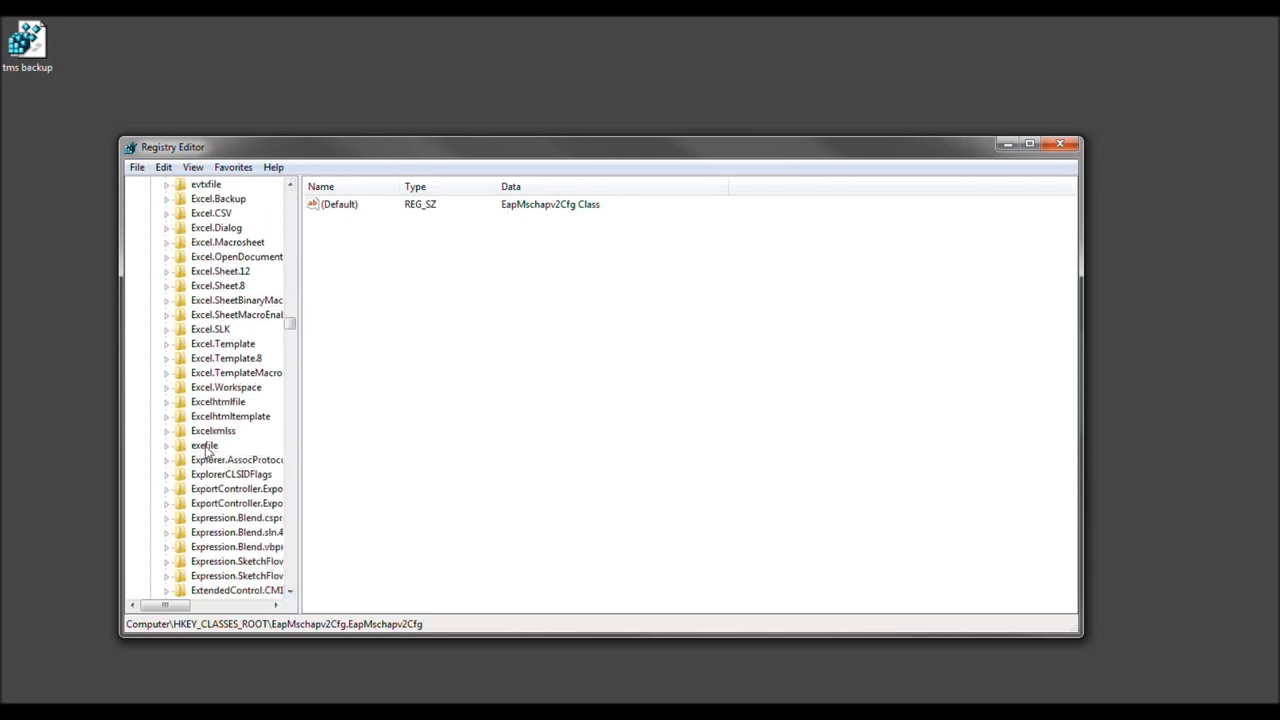
Step: Change the exefile key's (Default) value data from Application to "%1" %*
{"action": "left_click", "coordinate": [204, 444]}
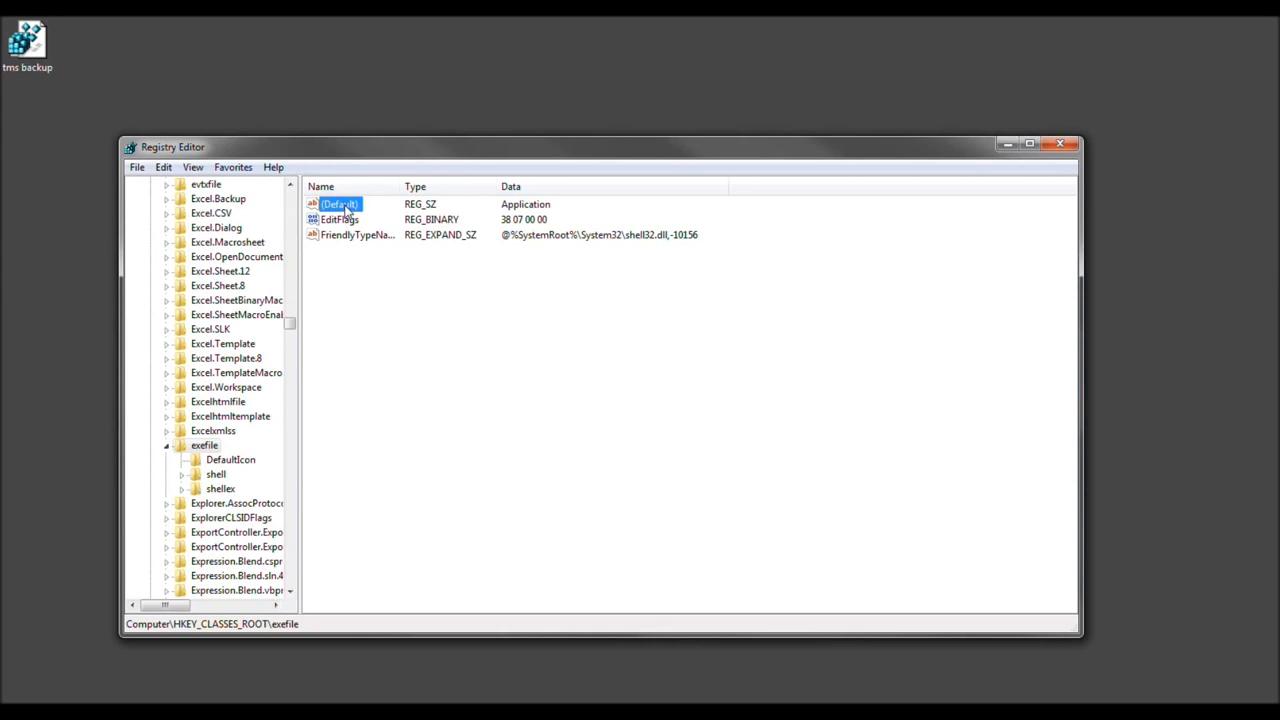
{"action": "right_click", "coordinate": [340, 204]}
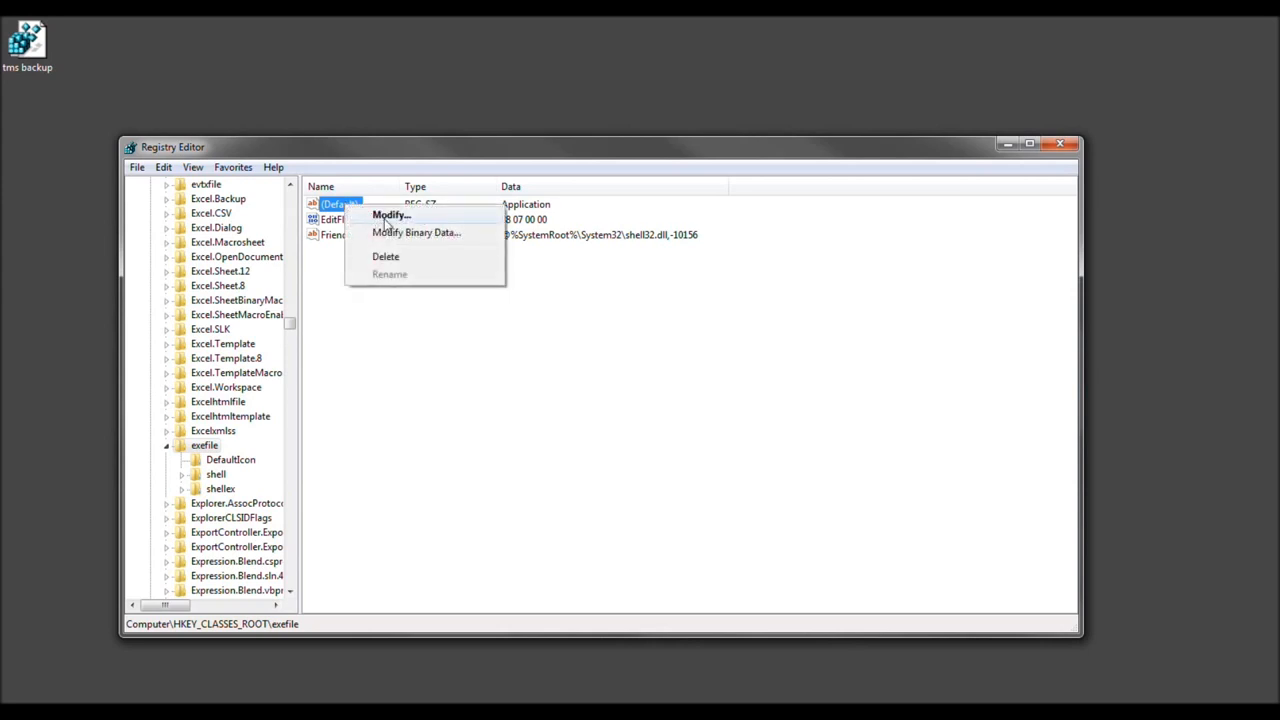
{"action": "left_click", "coordinate": [392, 216]}
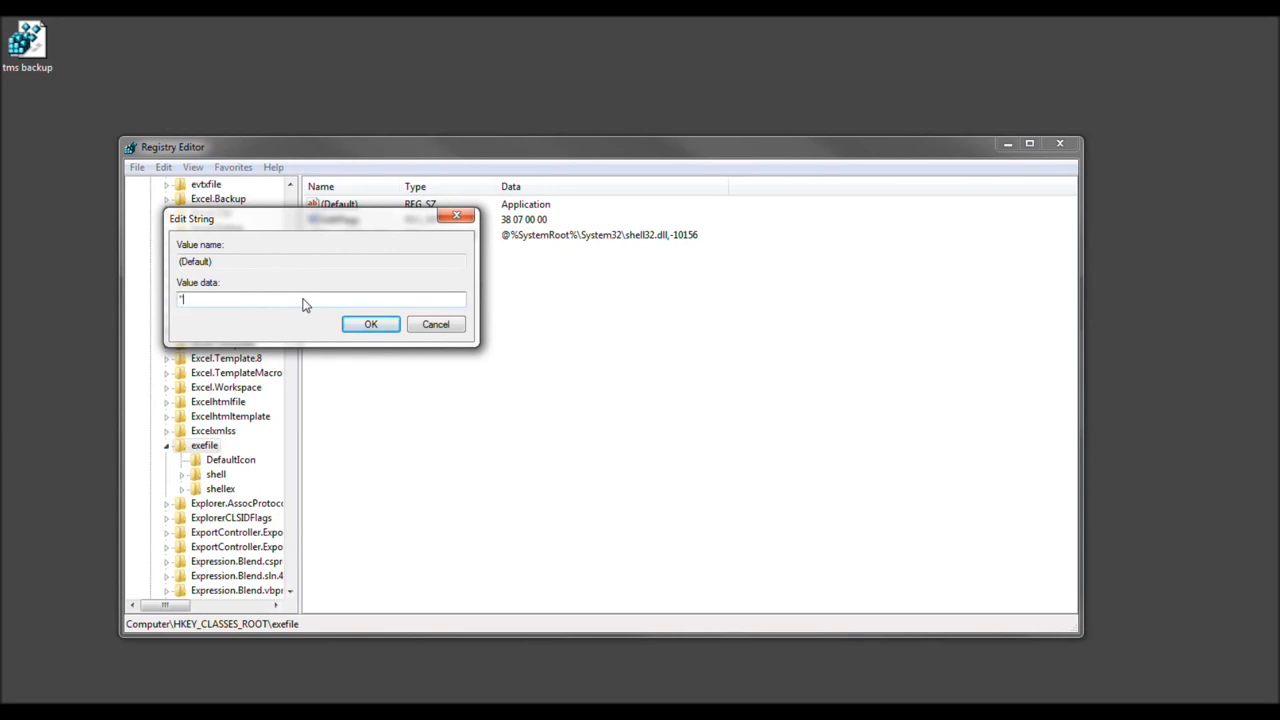
{"action": "type", "text": "\"%1\" %*"}
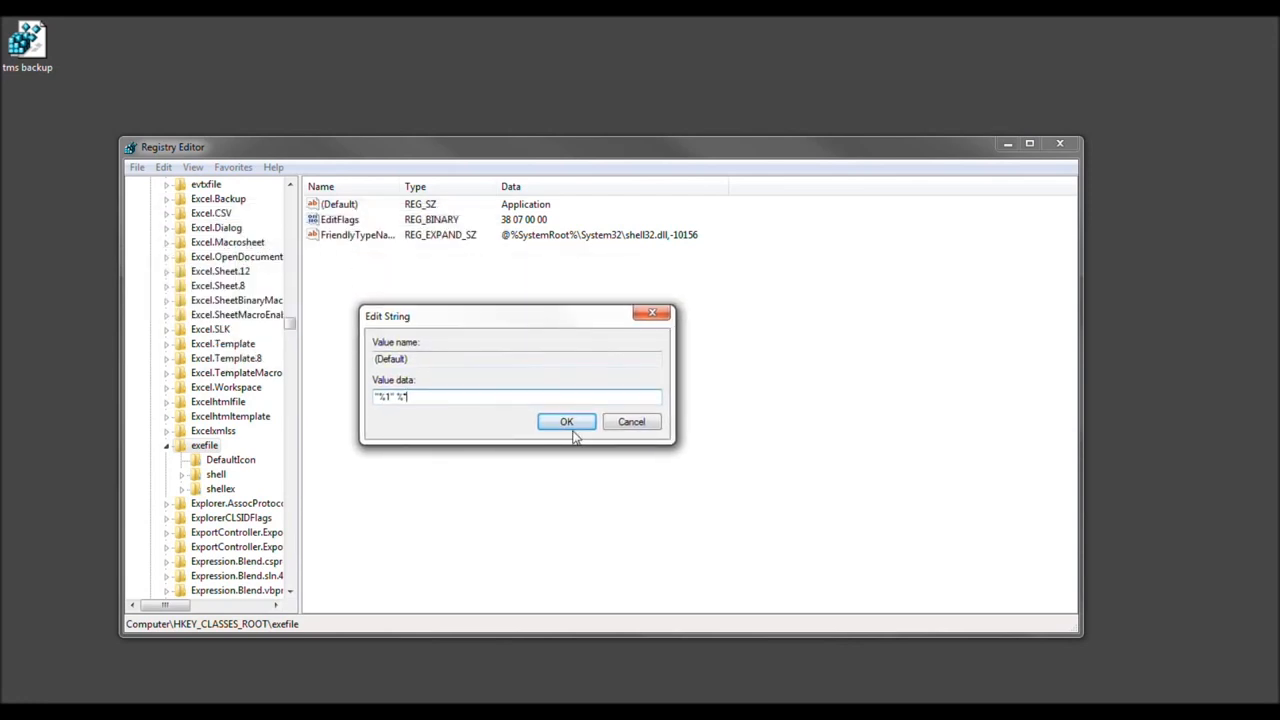
{"action": "left_click", "coordinate": [566, 420]}
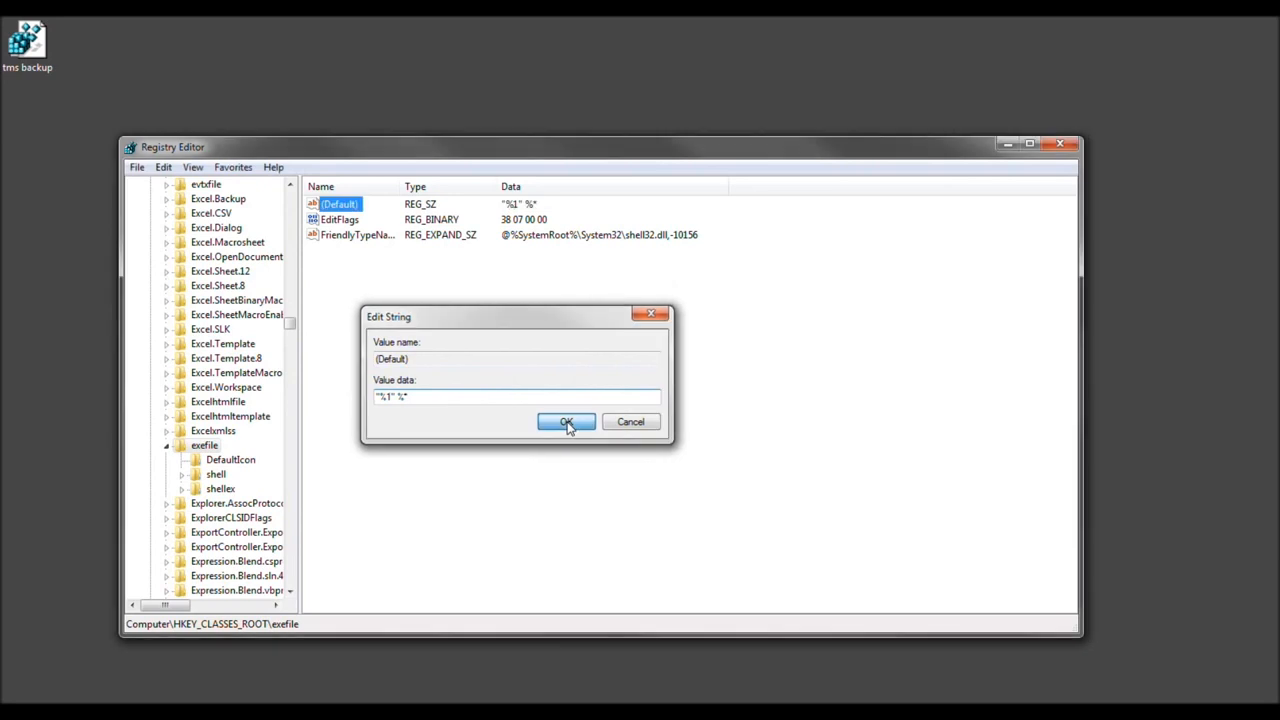
{"action": "left_click", "coordinate": [566, 420]}
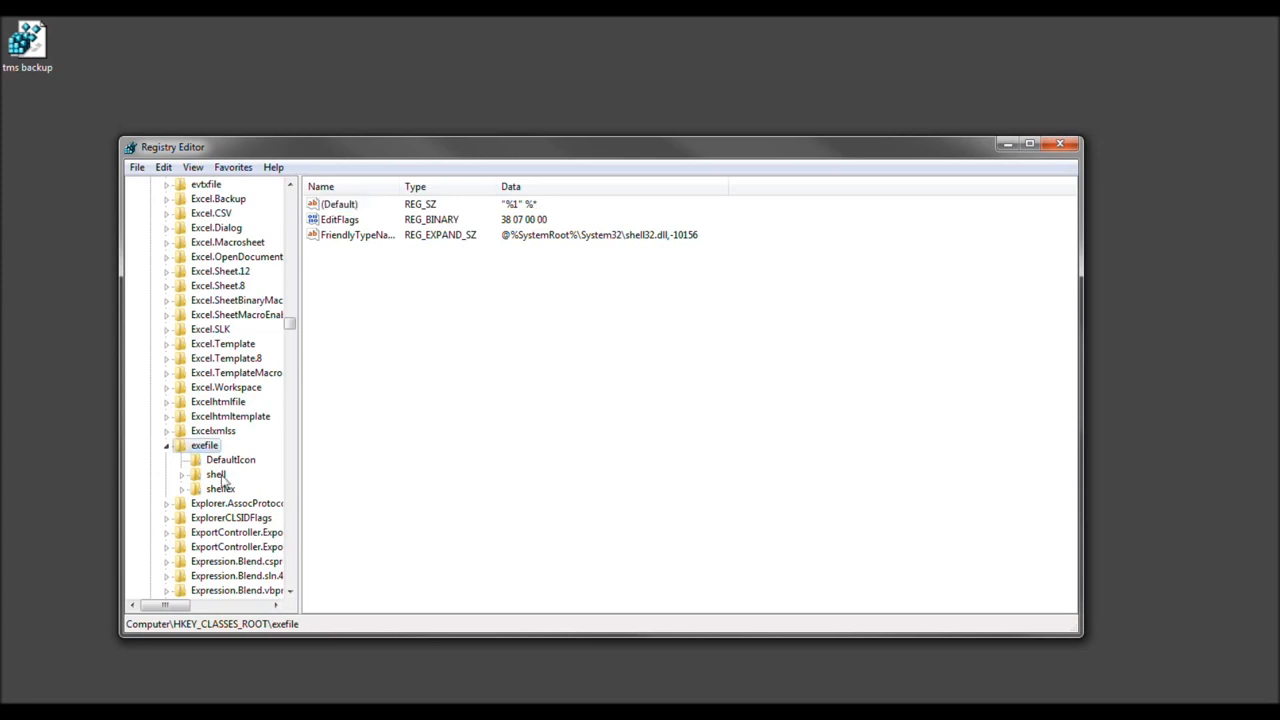
Step: Under exefile\shell\open, change the (Default) value data to "%1" %*
{"action": "left_click", "coordinate": [216, 474]}
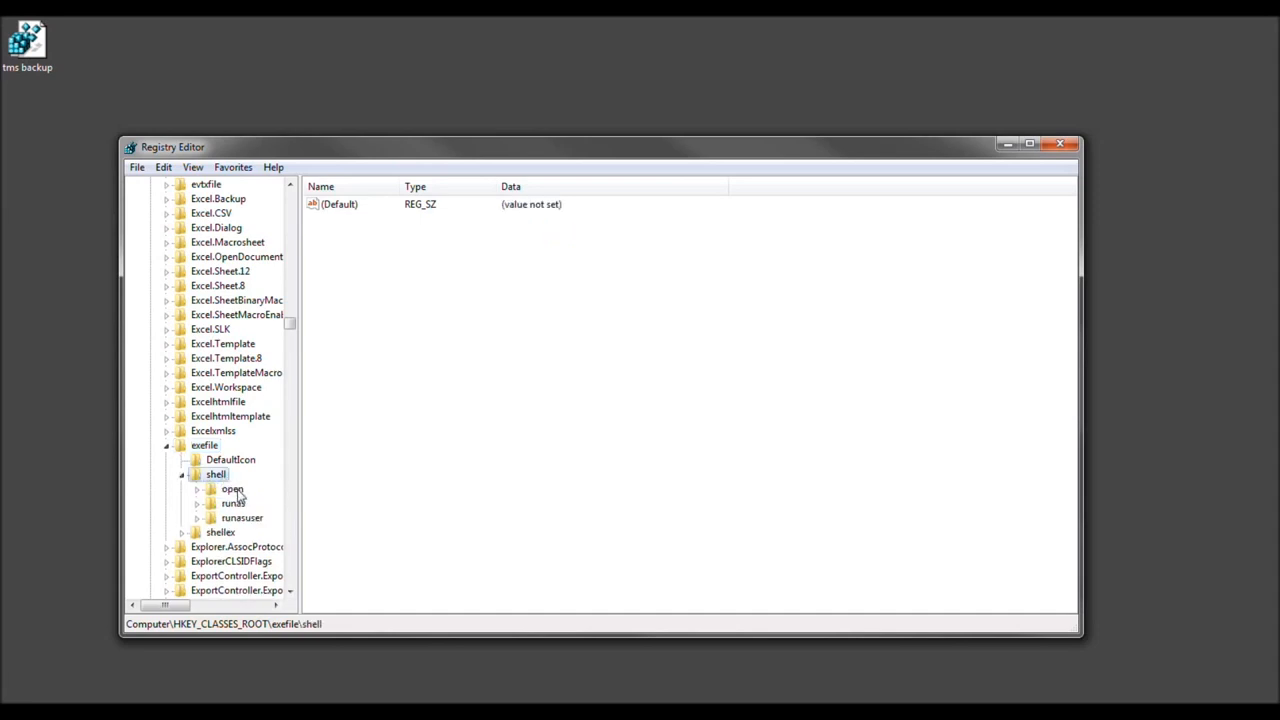
{"action": "left_click", "coordinate": [232, 488]}
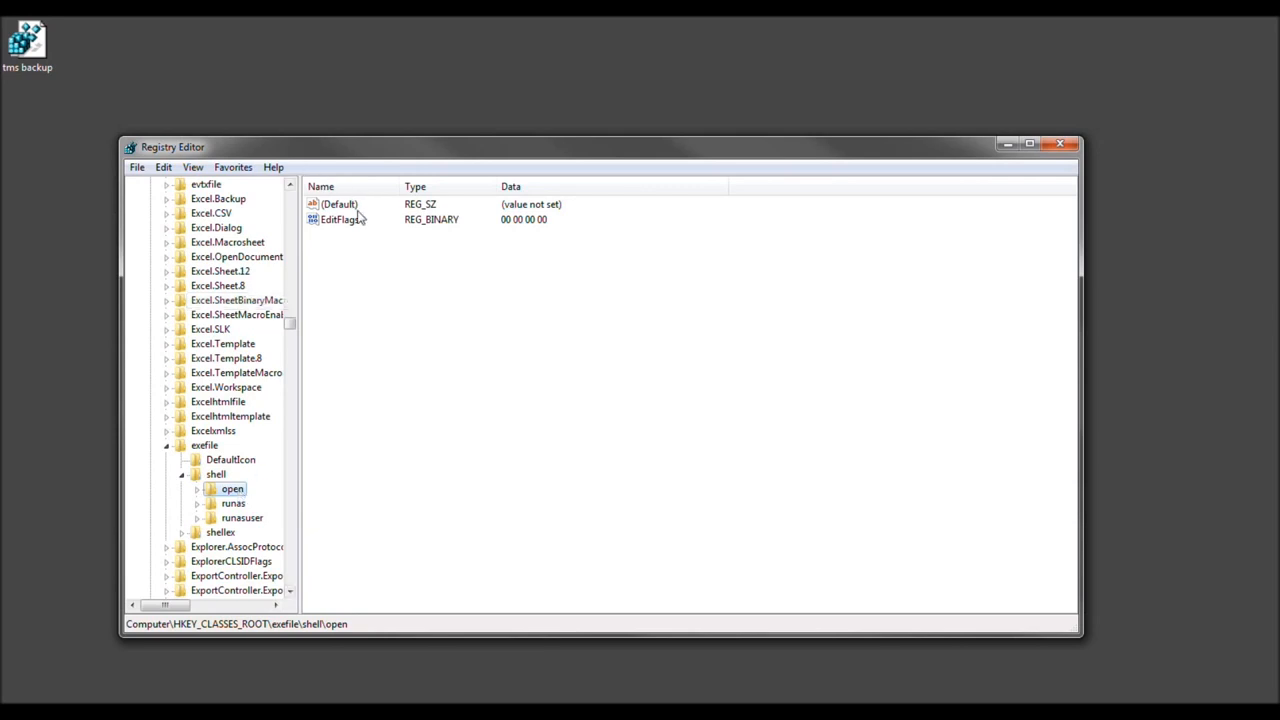
{"action": "left_click", "coordinate": [340, 204]}
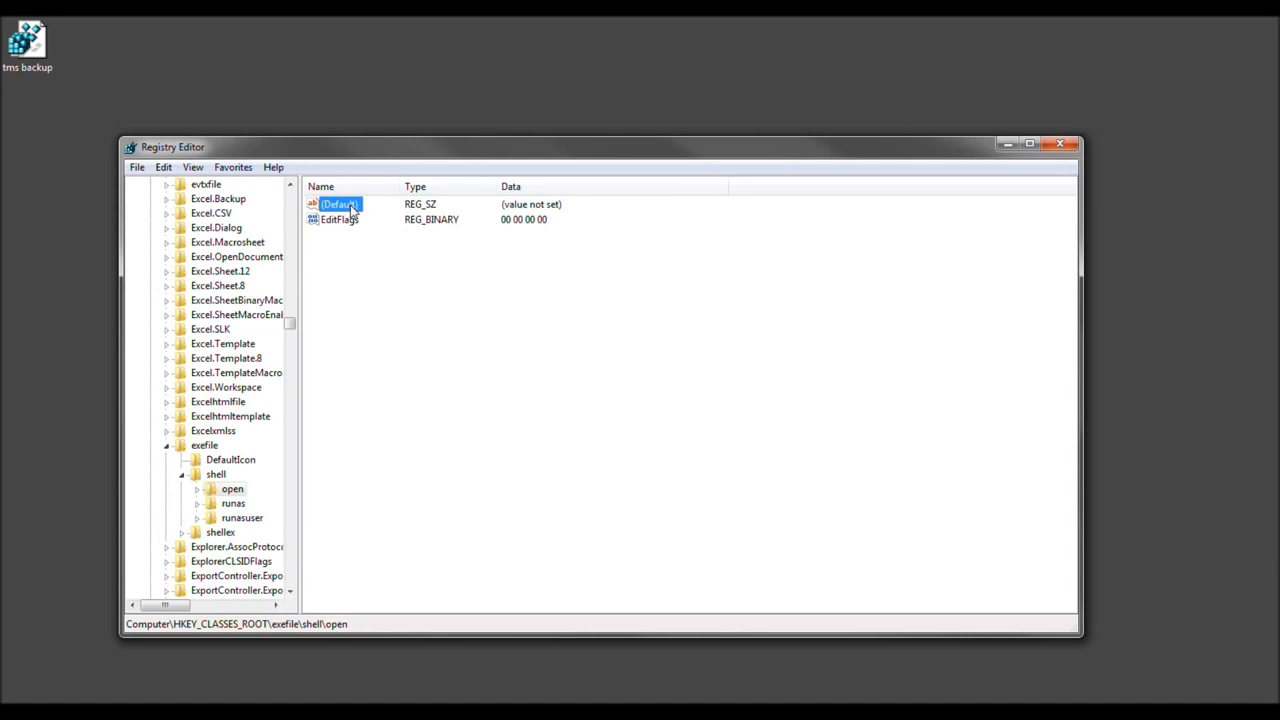
{"action": "right_click", "coordinate": [340, 218]}
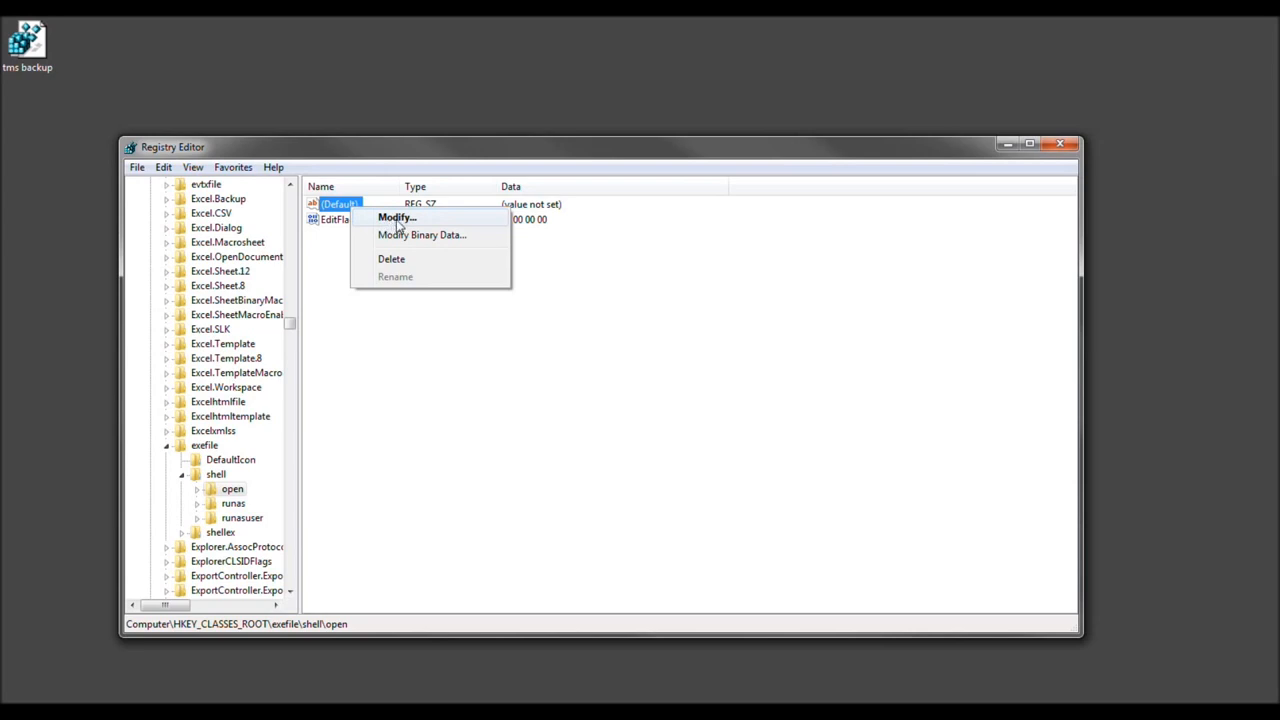
{"action": "left_click", "coordinate": [396, 218]}
{"action": "type", "text": "\"%"}
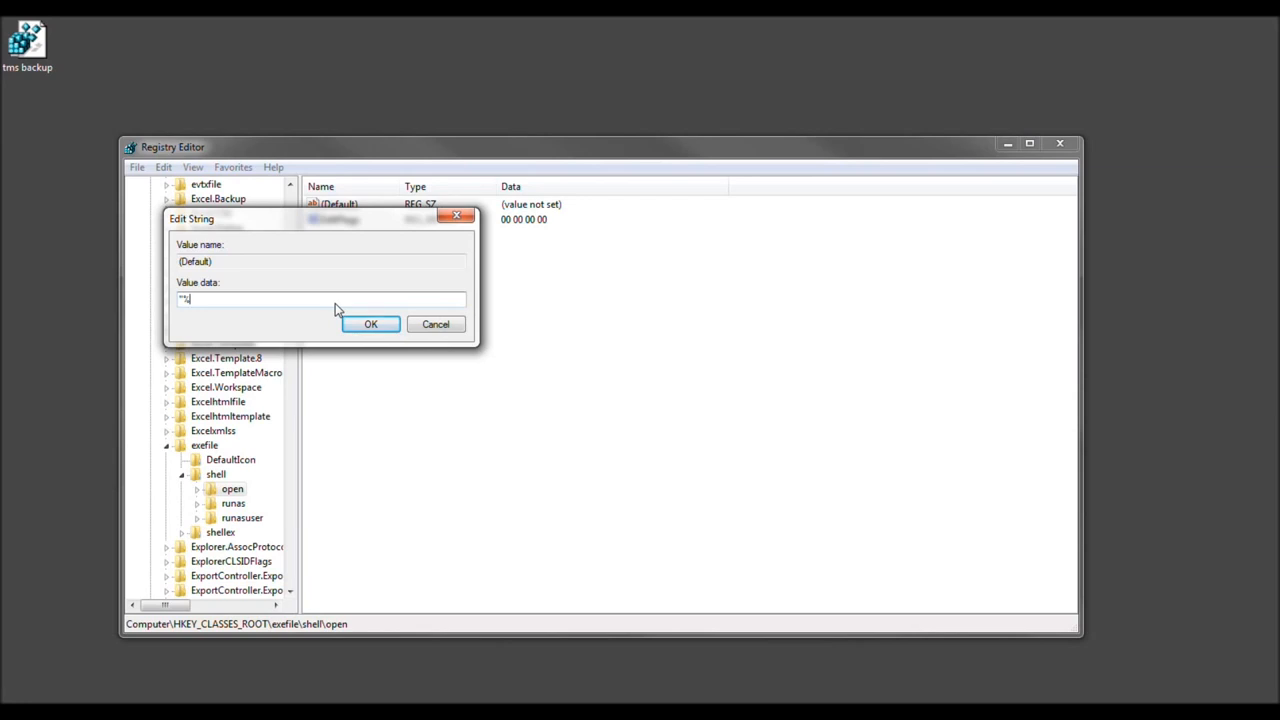
{"action": "type", "text": "1\" %*"}
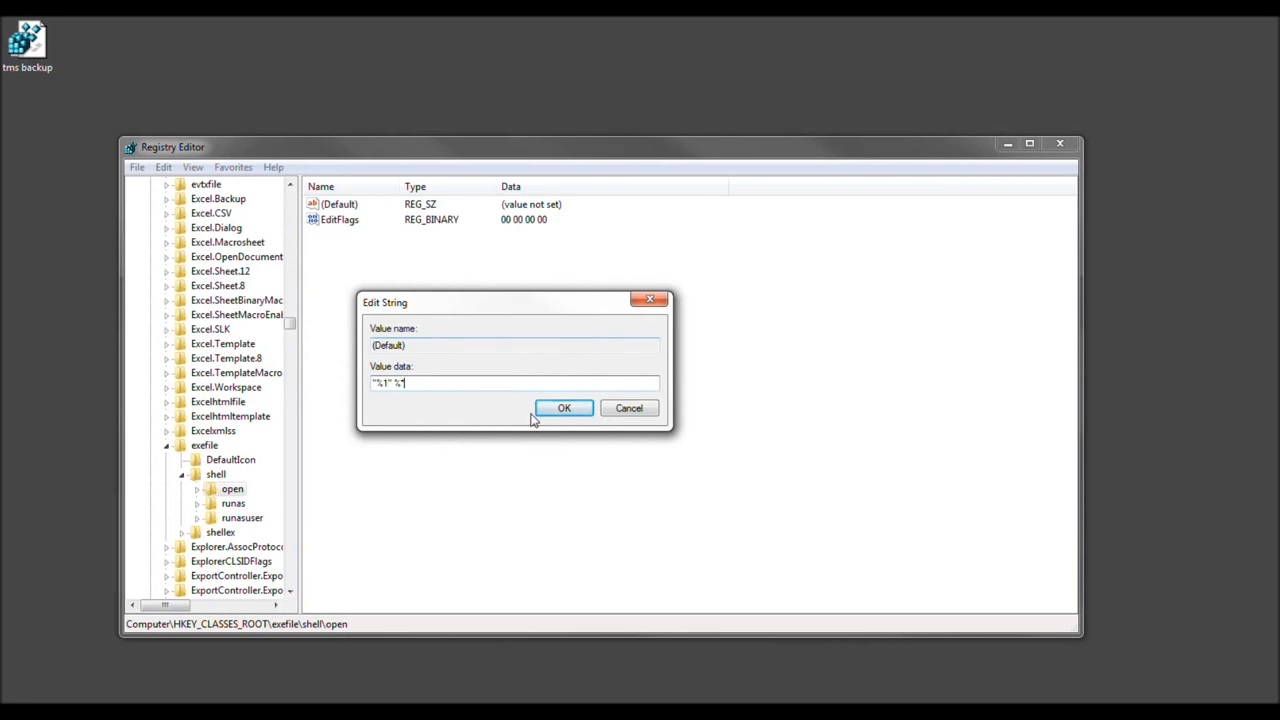
{"action": "mouse_move", "coordinate": [492, 472]}
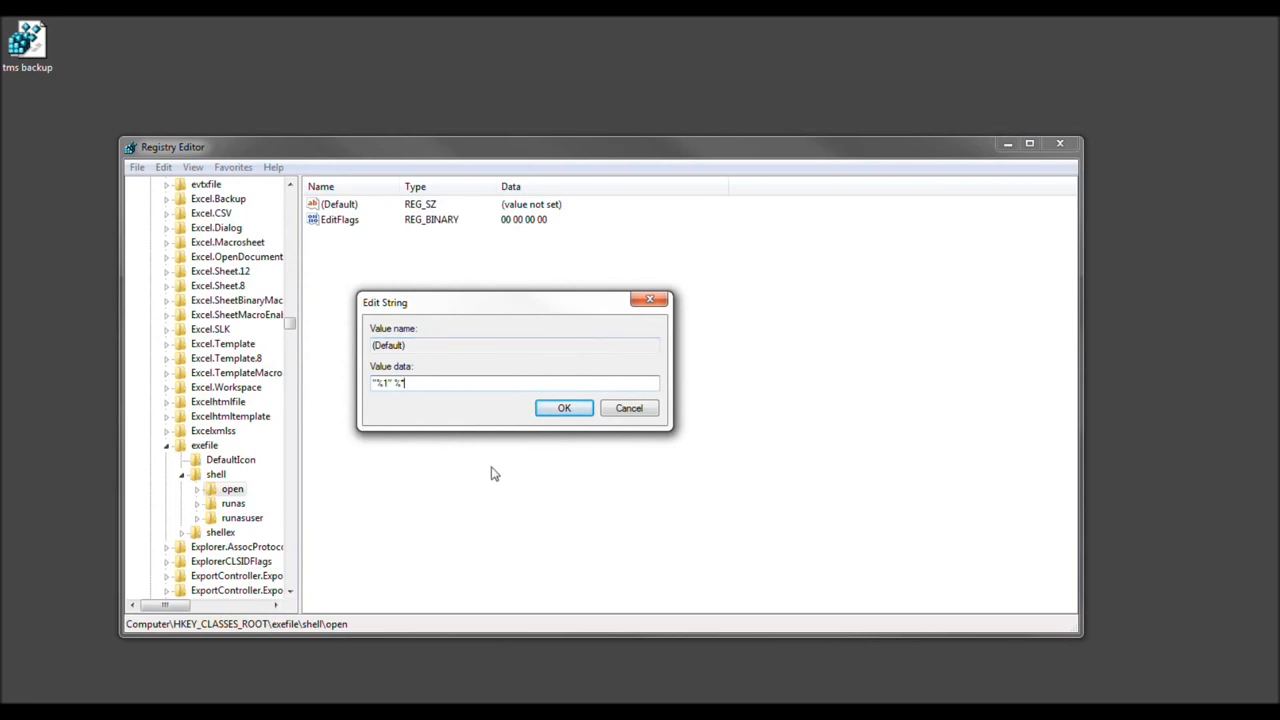
{"action": "left_click", "coordinate": [564, 408]}
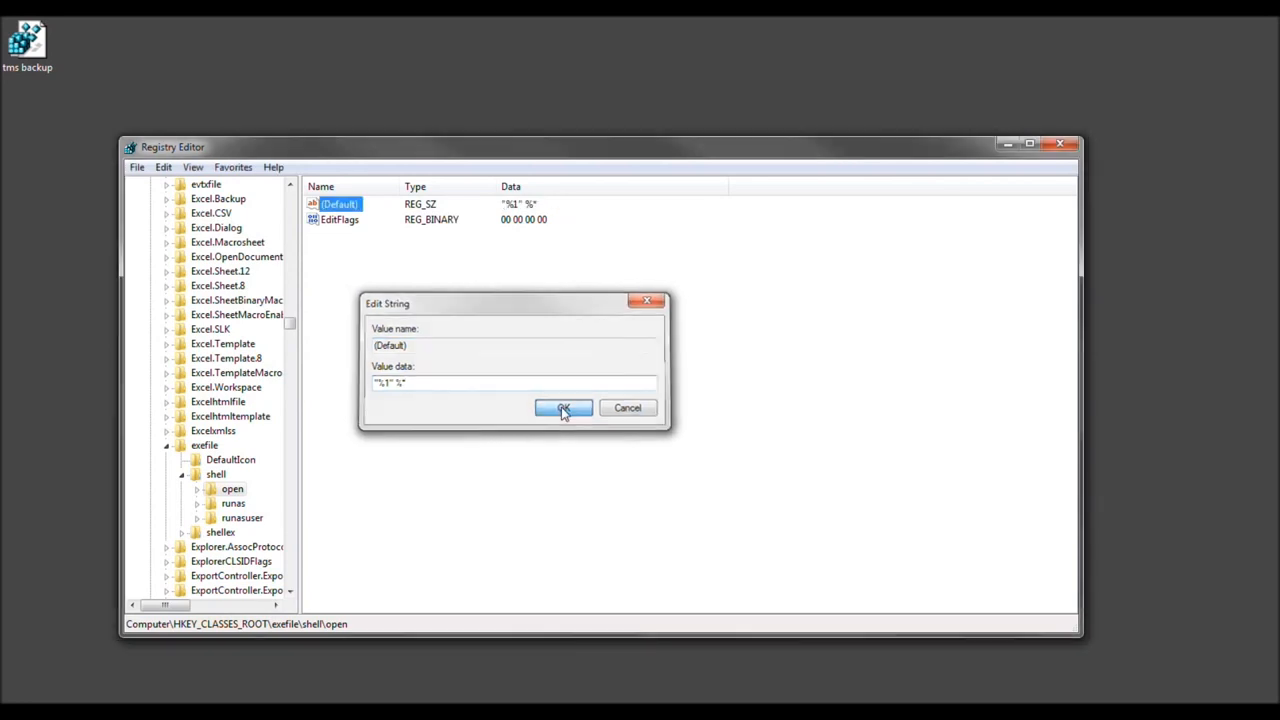
{"action": "left_click", "coordinate": [562, 408]}
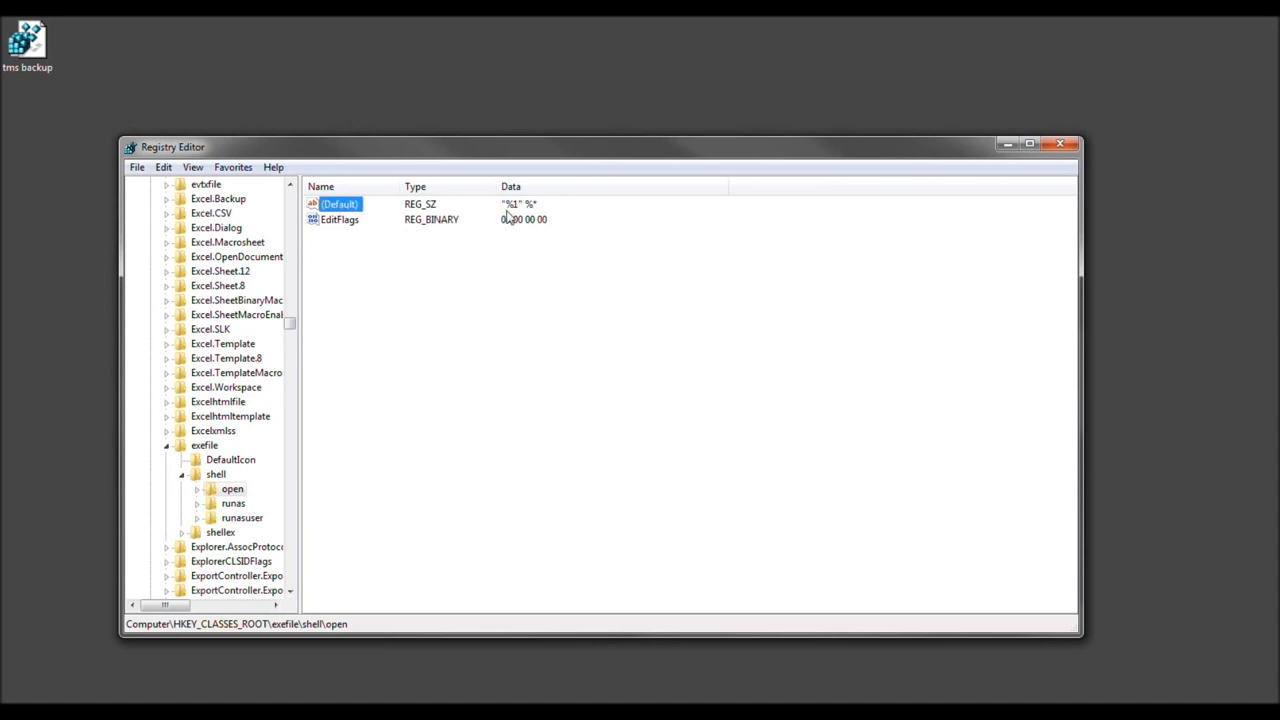